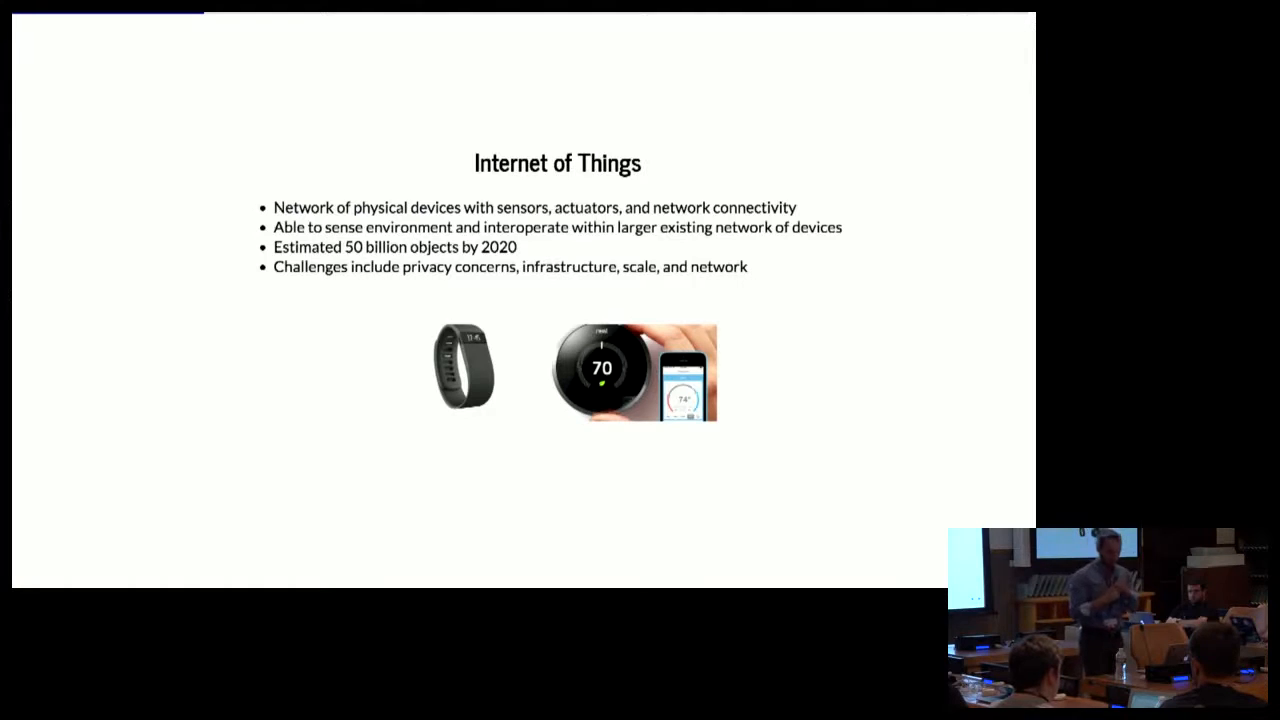
Advance from the Internet of Things overview slide to the NodeMCU slide
key("Right")
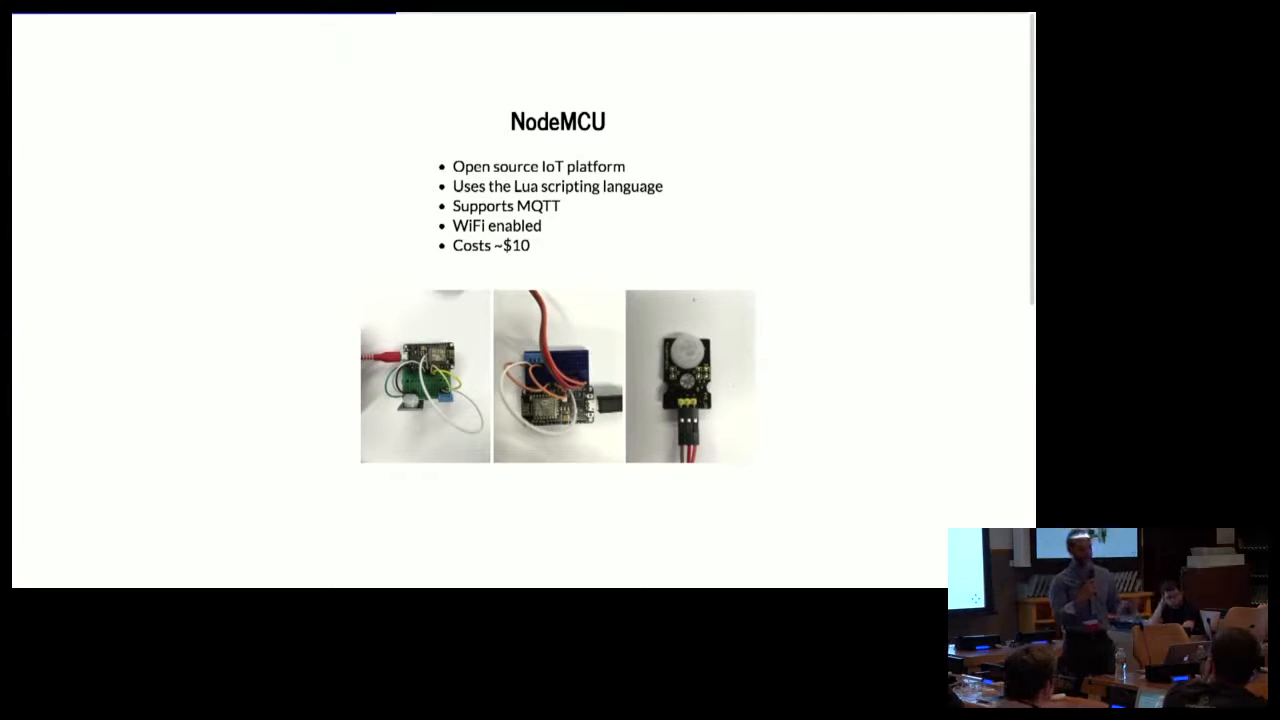
Advance from the NodeMCU slide to the MQTT publish-subscribe slide
key("Right")
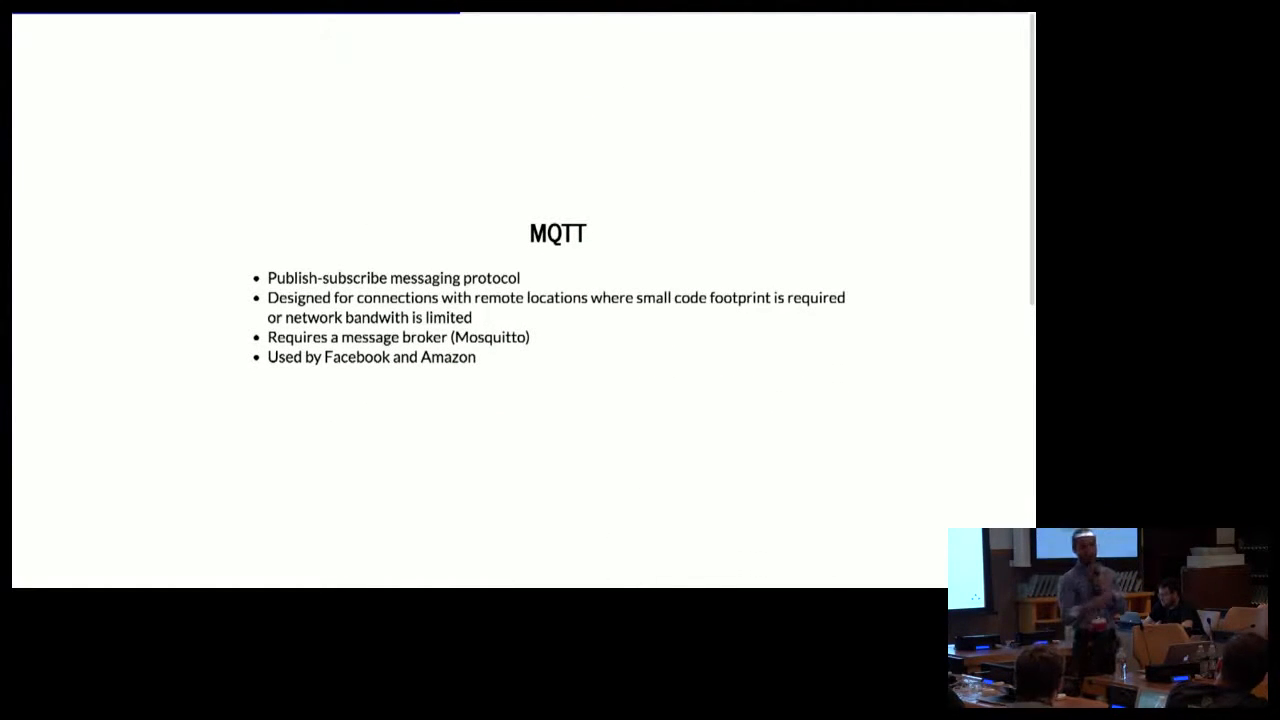
Move past the MQTT slide to docker-compose.yml, then switch over to Terminal
key("Right")
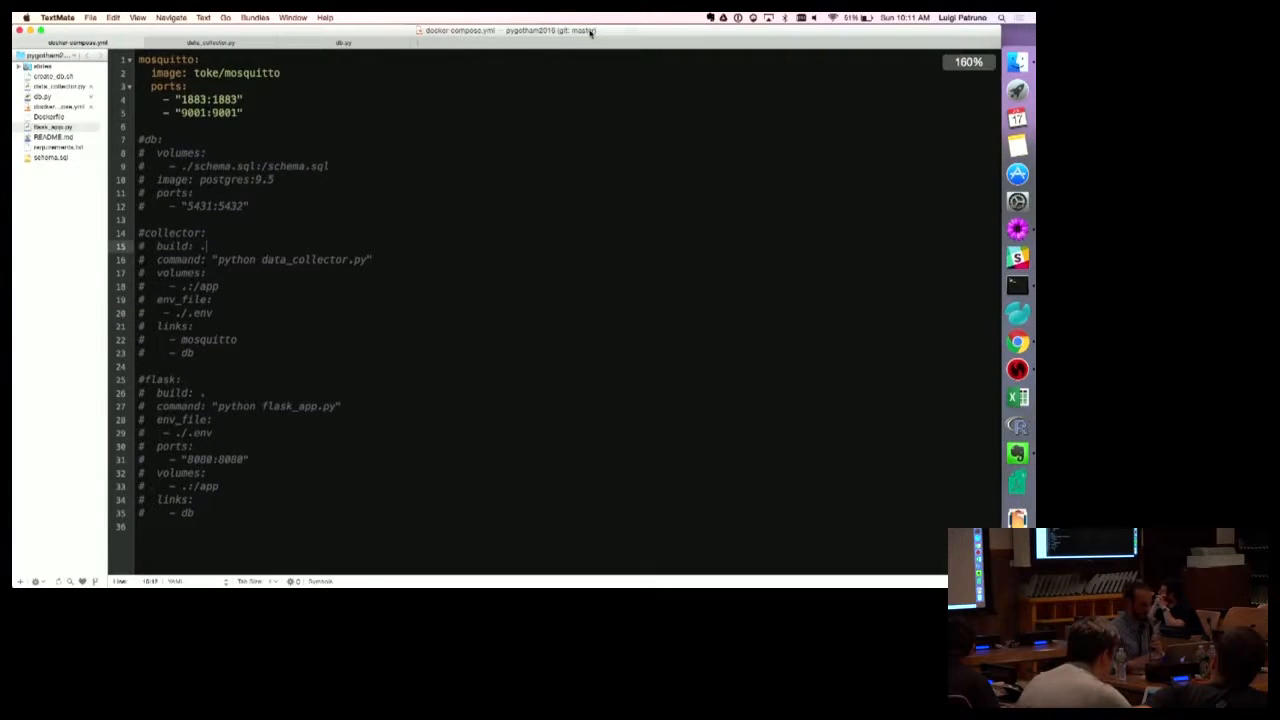
key("cmd+tab")
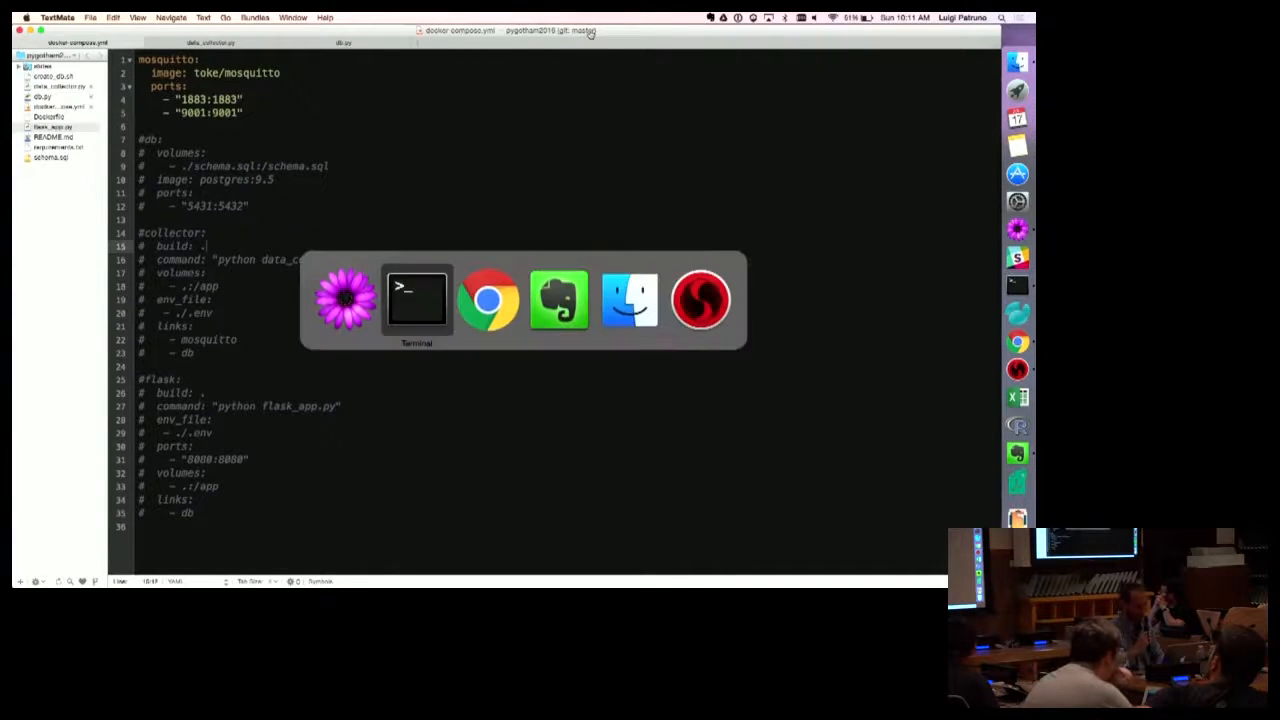
left_click(416, 300)
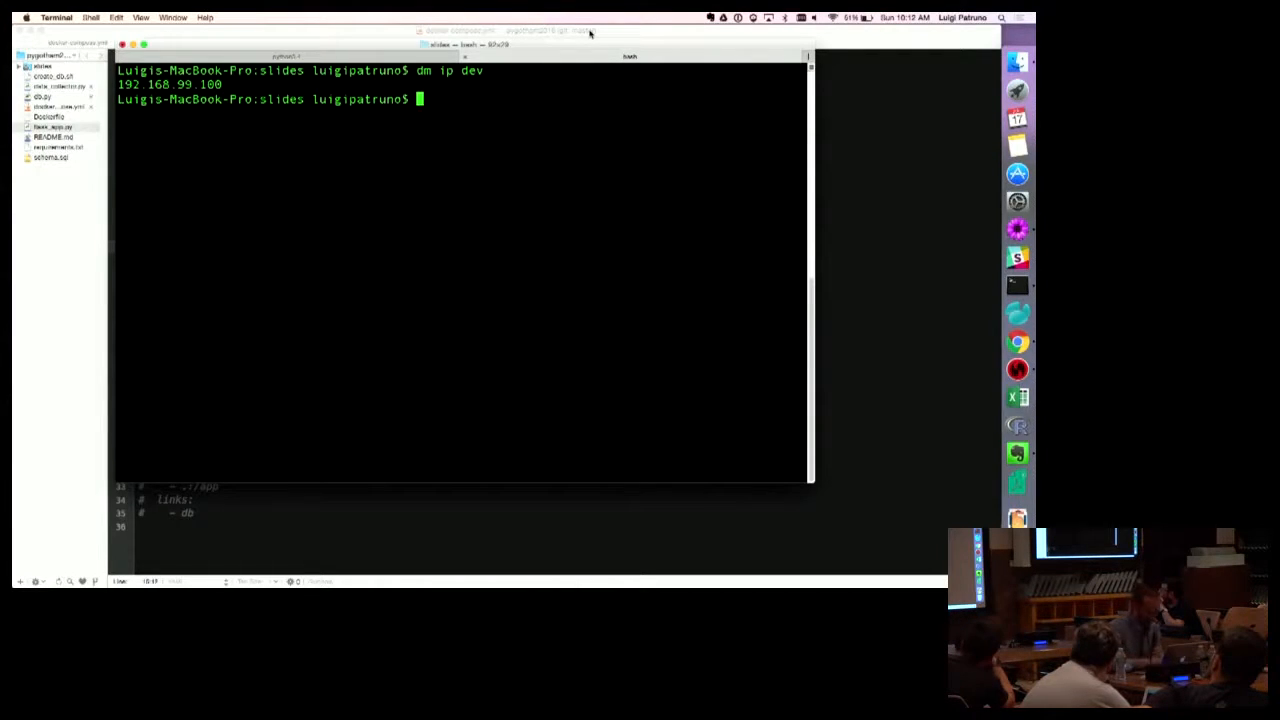
Start building the Docker Compose services with 'dco build'
type("dco bu")
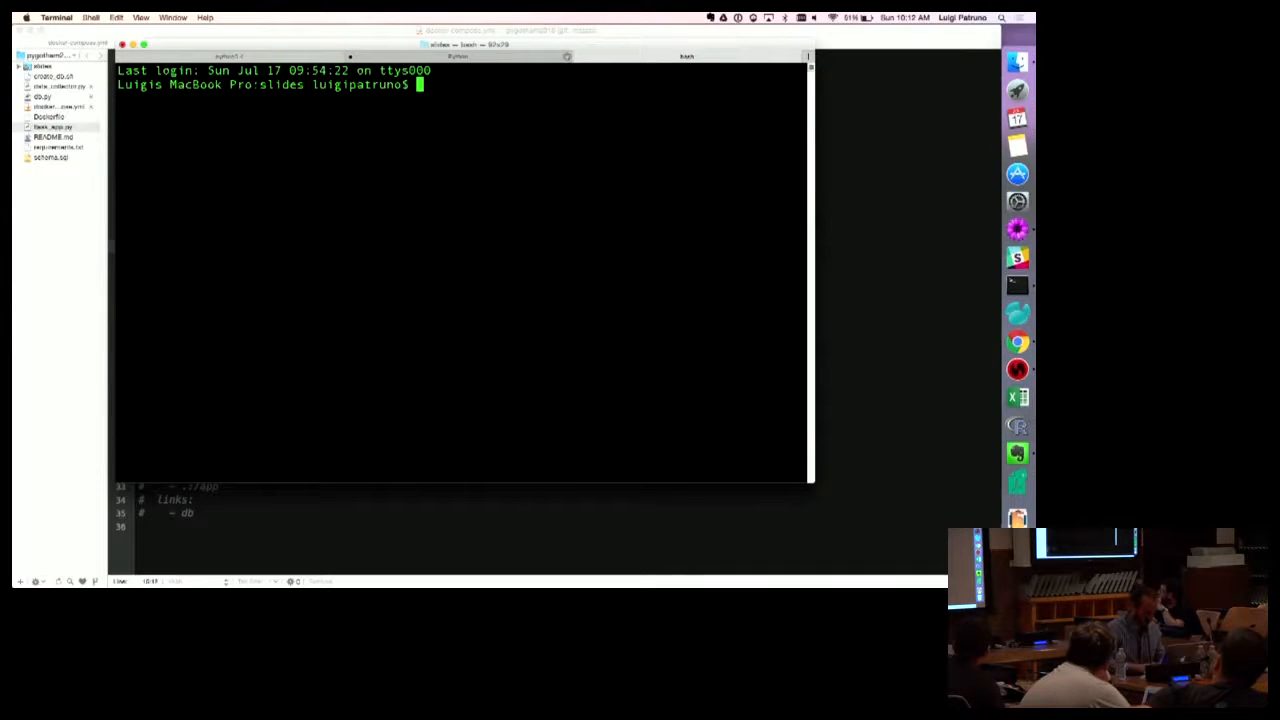
Enter mosquitto_sub -i luigi_sub -h 192.168.99.100 -t pygotham to subscribe to the topic
type("mosquitto_sub -i")
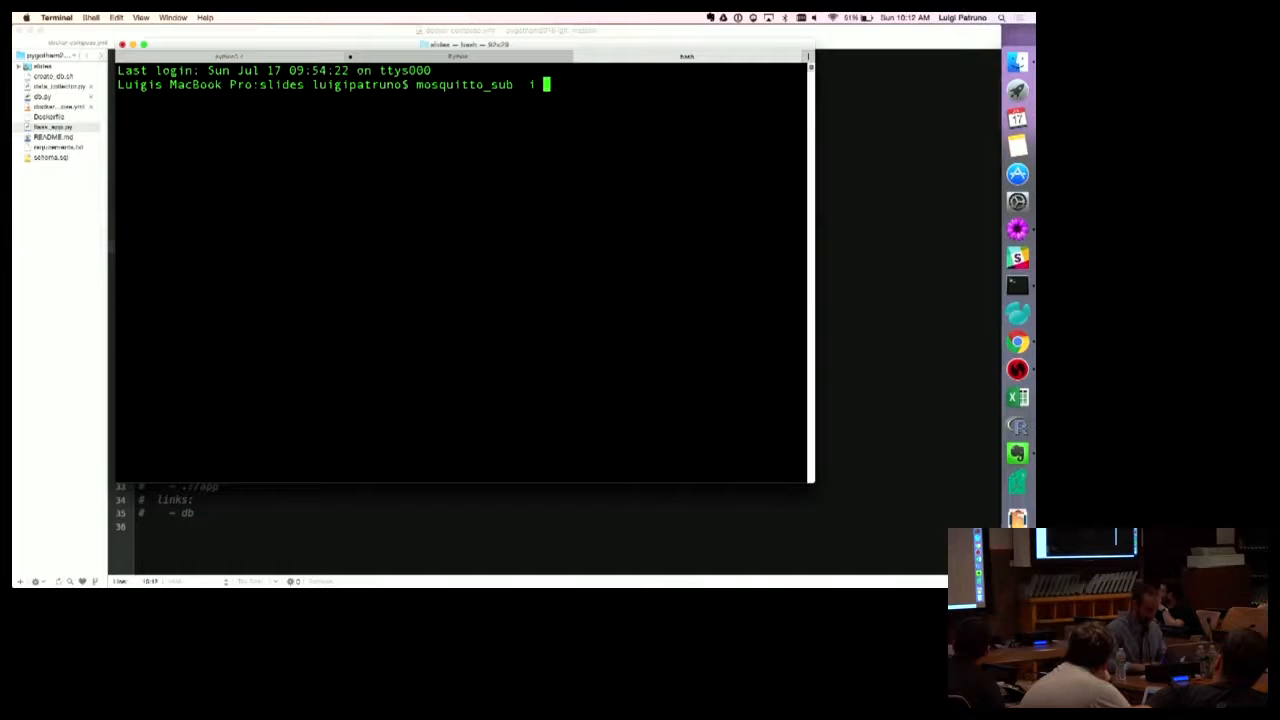
type("luigi_su")
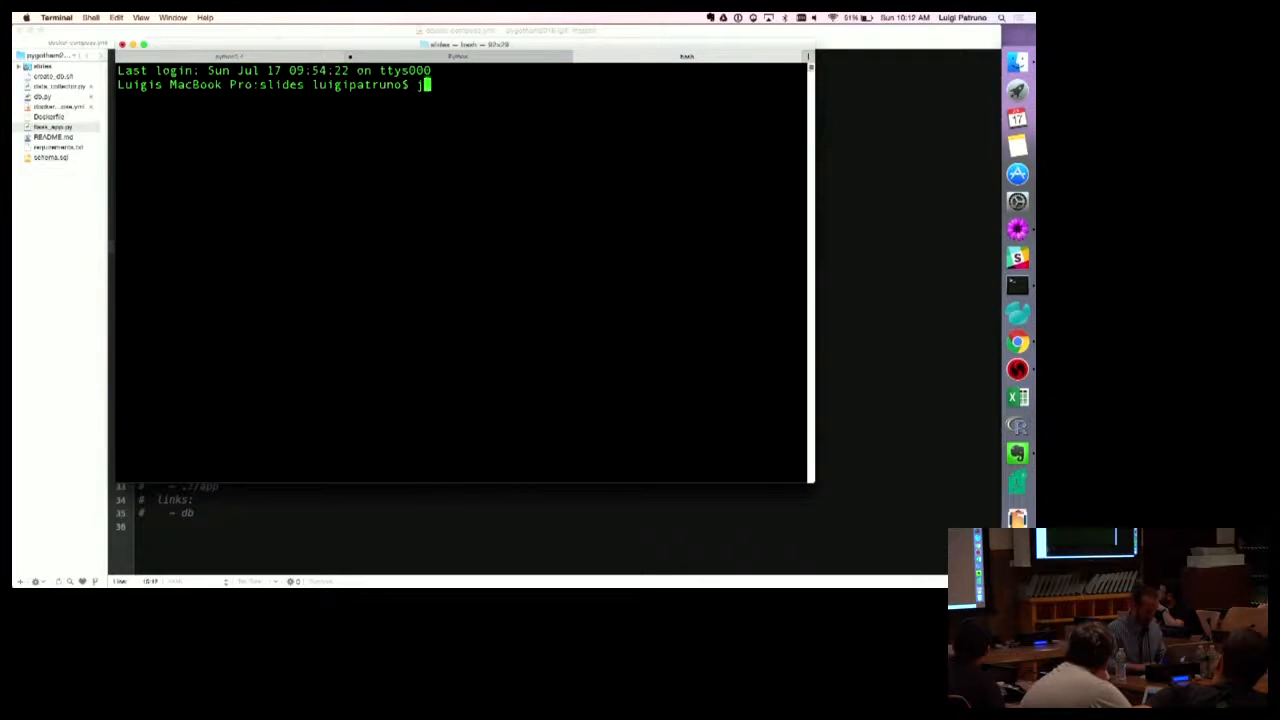
type("mosqut")
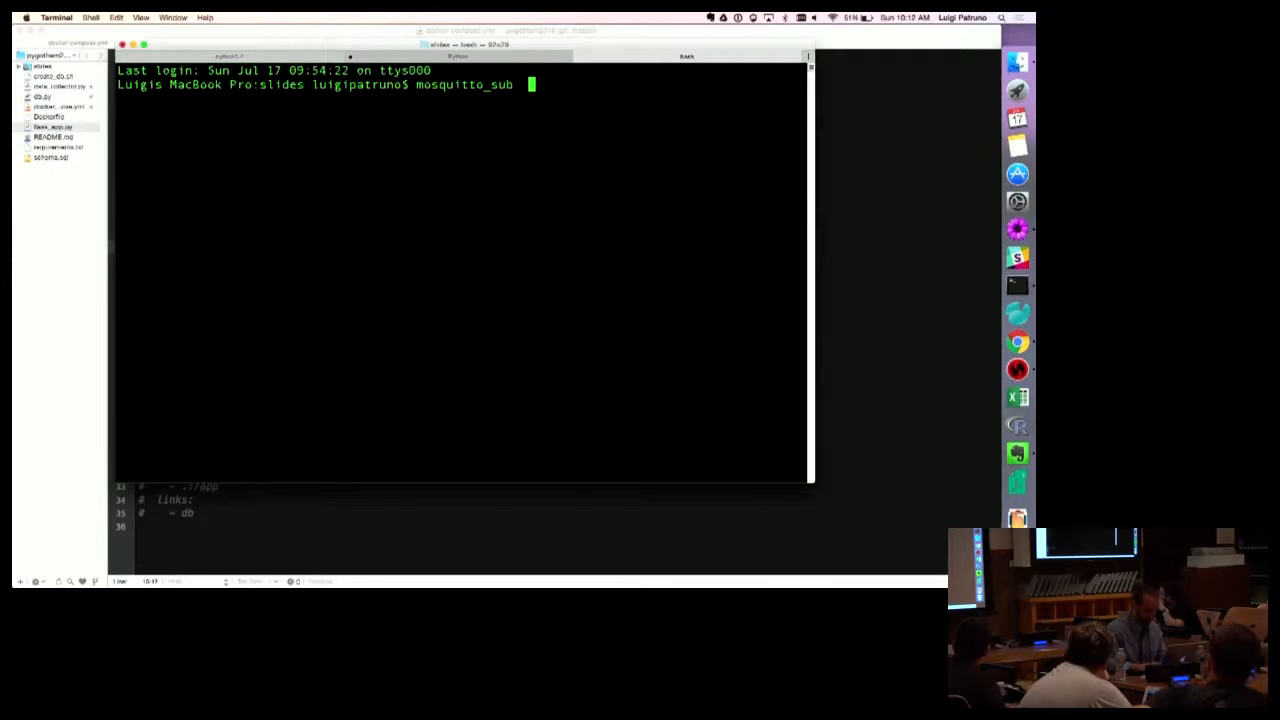
type("i luigi_sub  h")
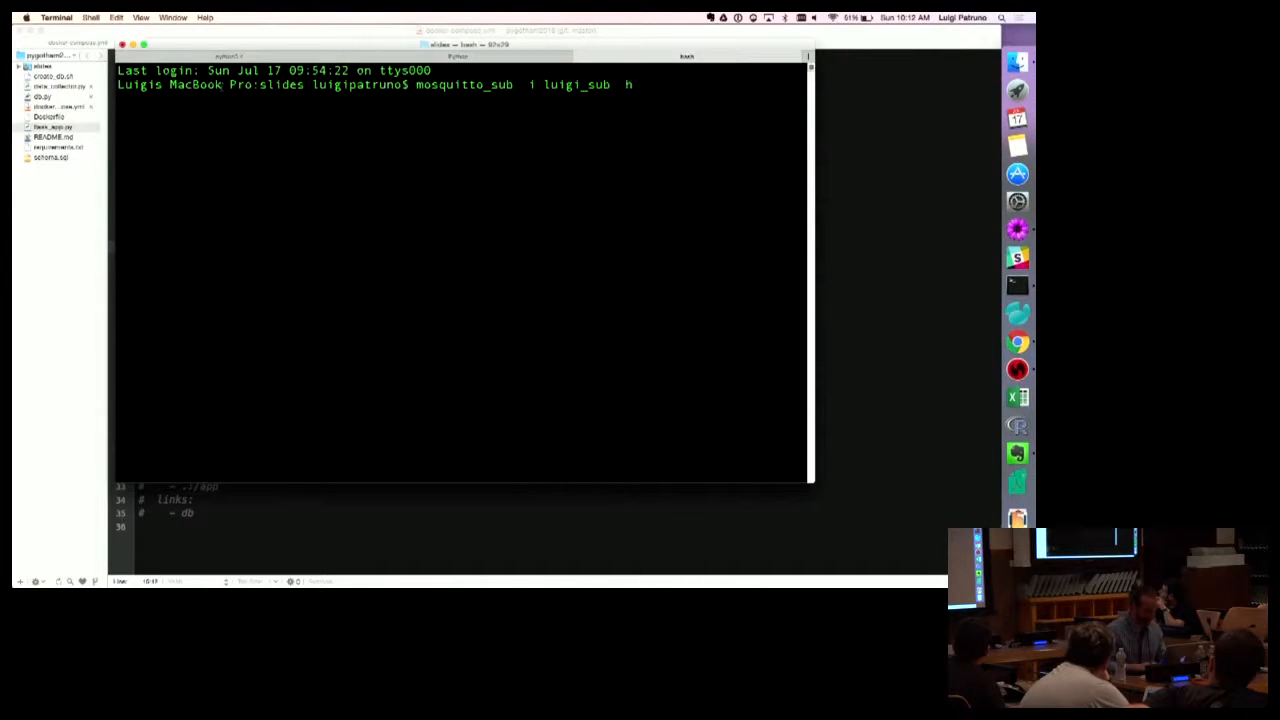
type("192.168.99.100 t")
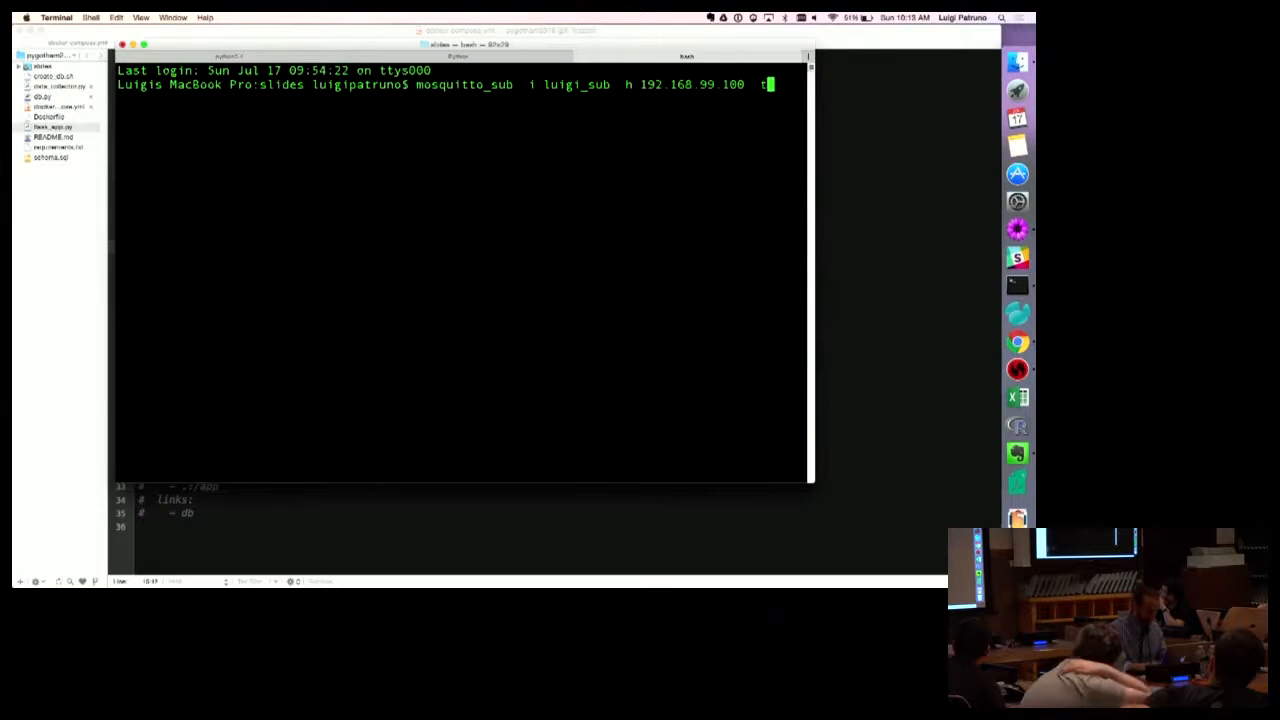
type("pygotham")
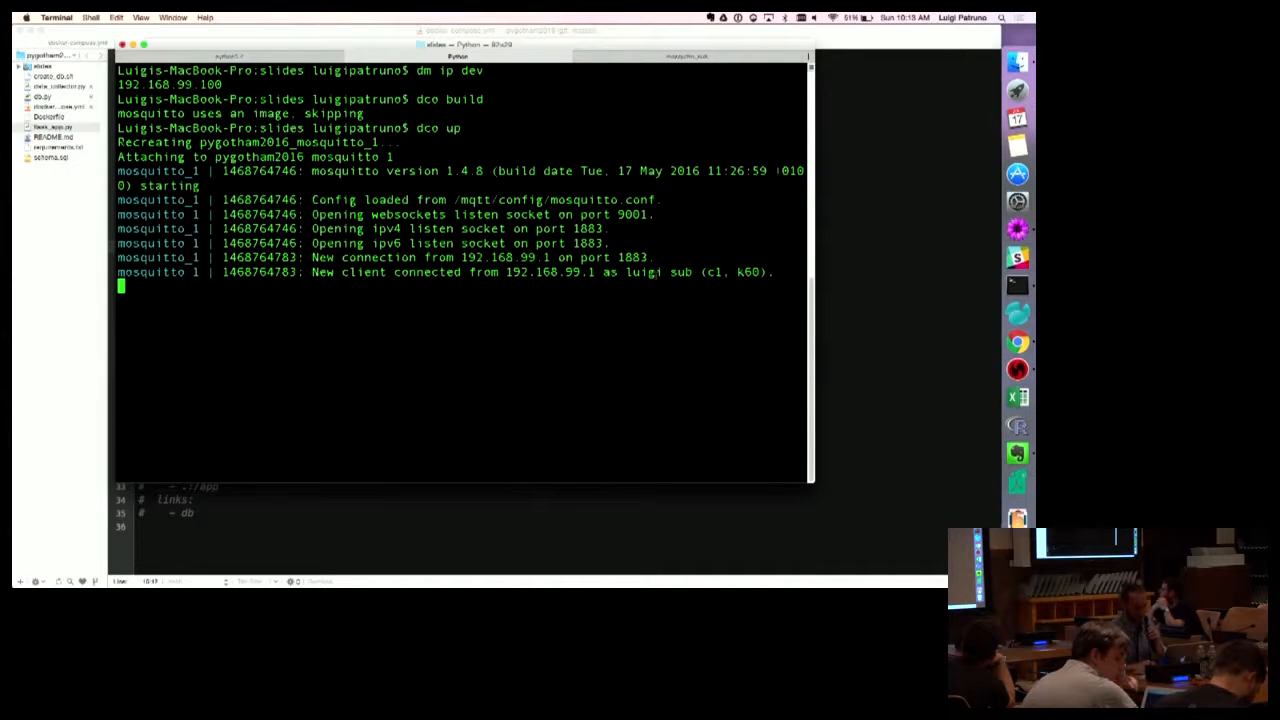
Return to the broker tab showing the luigi_sub client connected in the 'dco up' log
left_click(716, 56)
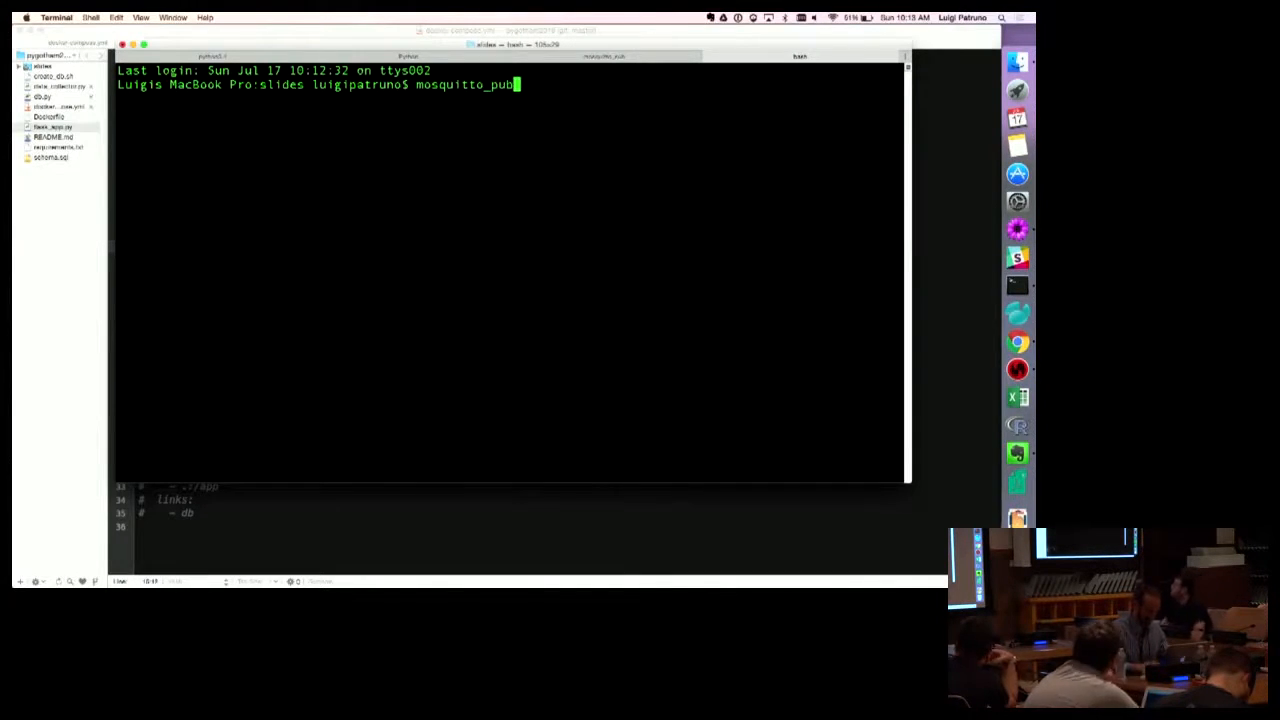
Publish "hello, world" as luigi_pub to the pygotham topic on 192.168.99.100 via mosquitto_pub
type("i luigi")
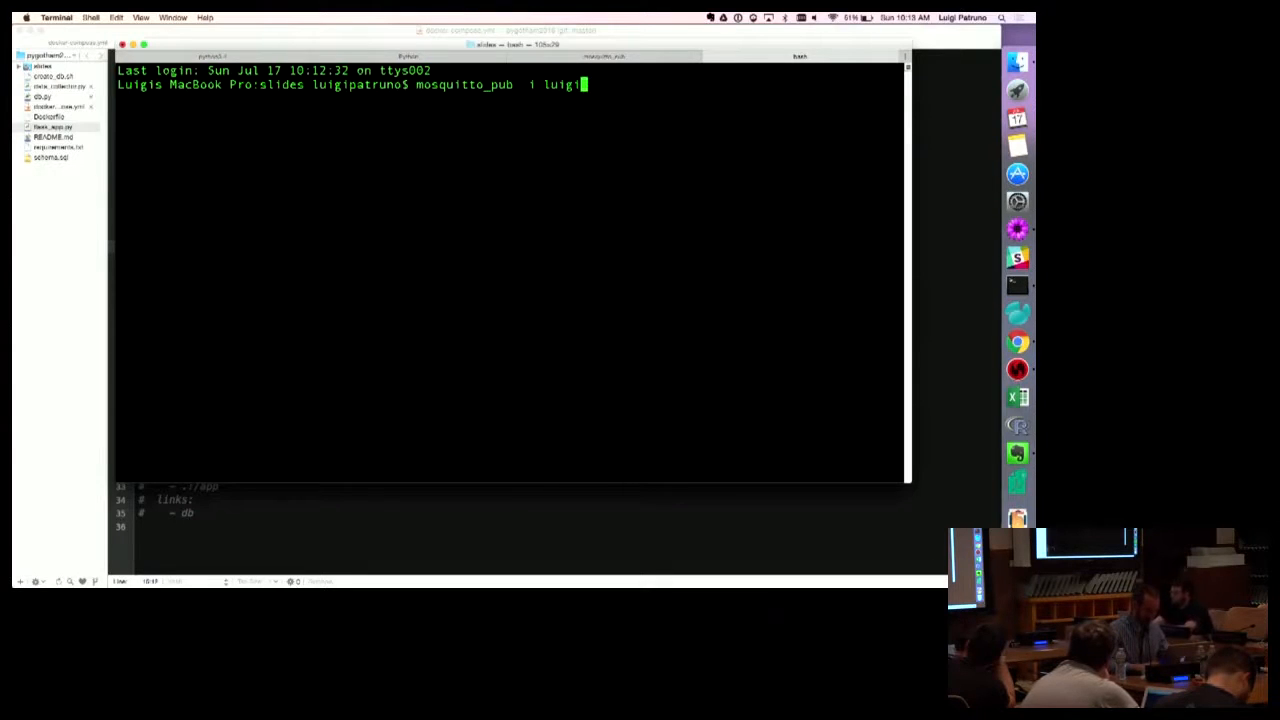
type("_pub")
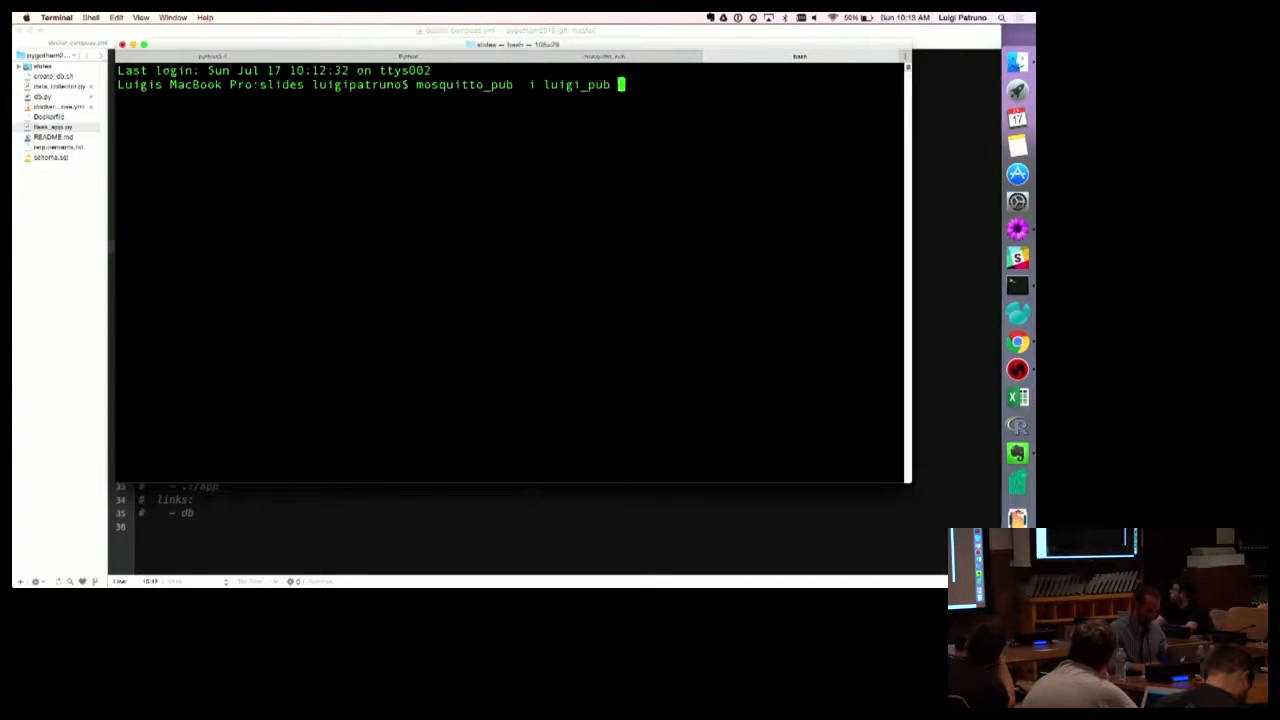
type("h 192.168.99.100")
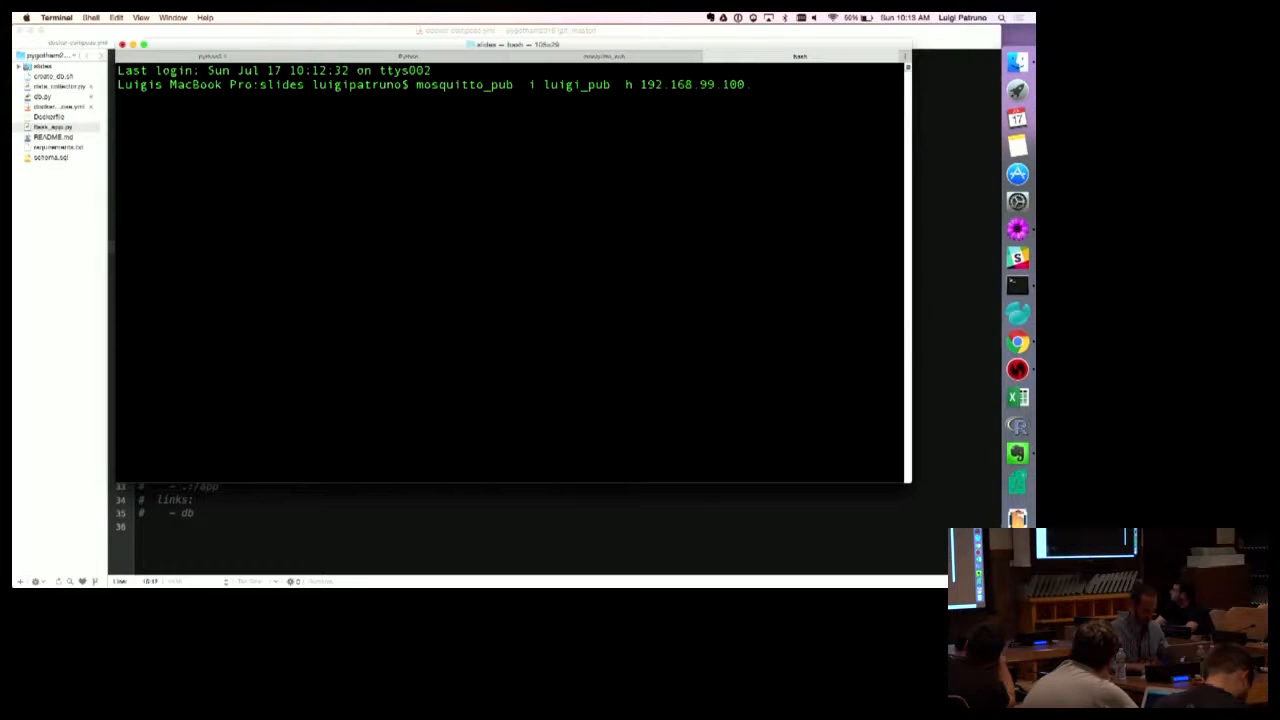
type("t pygo")
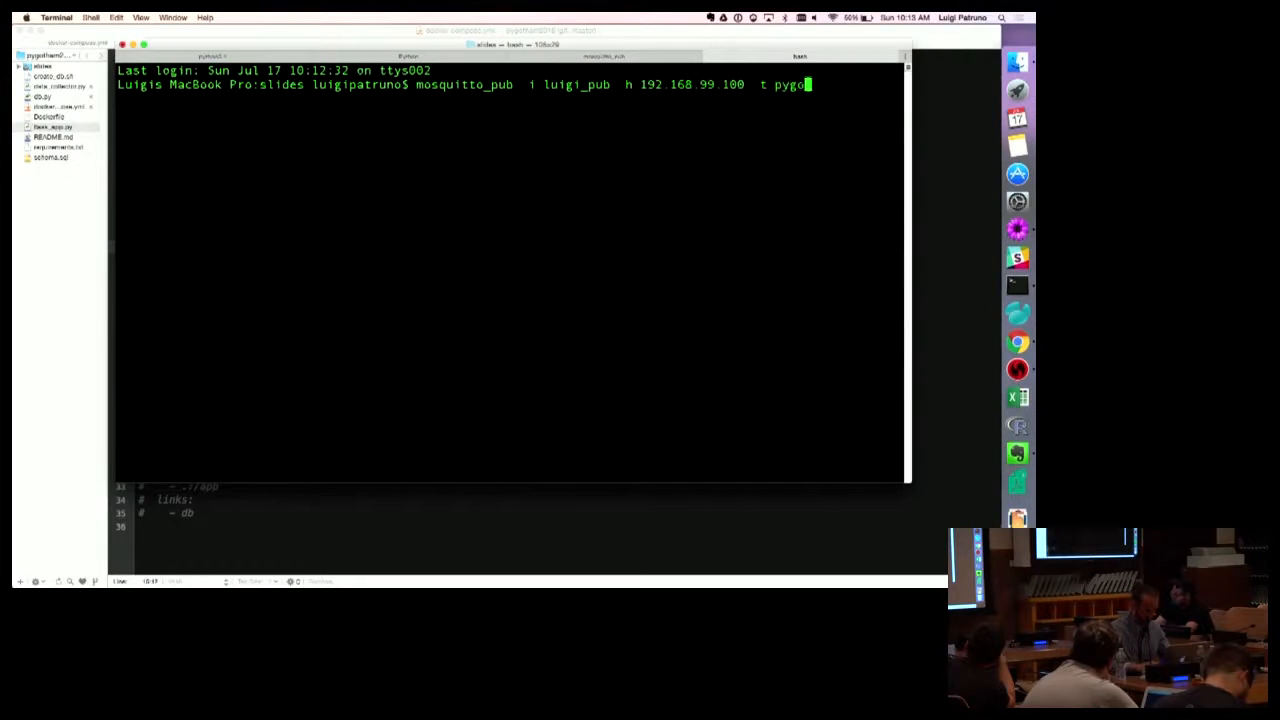
type("m  m")
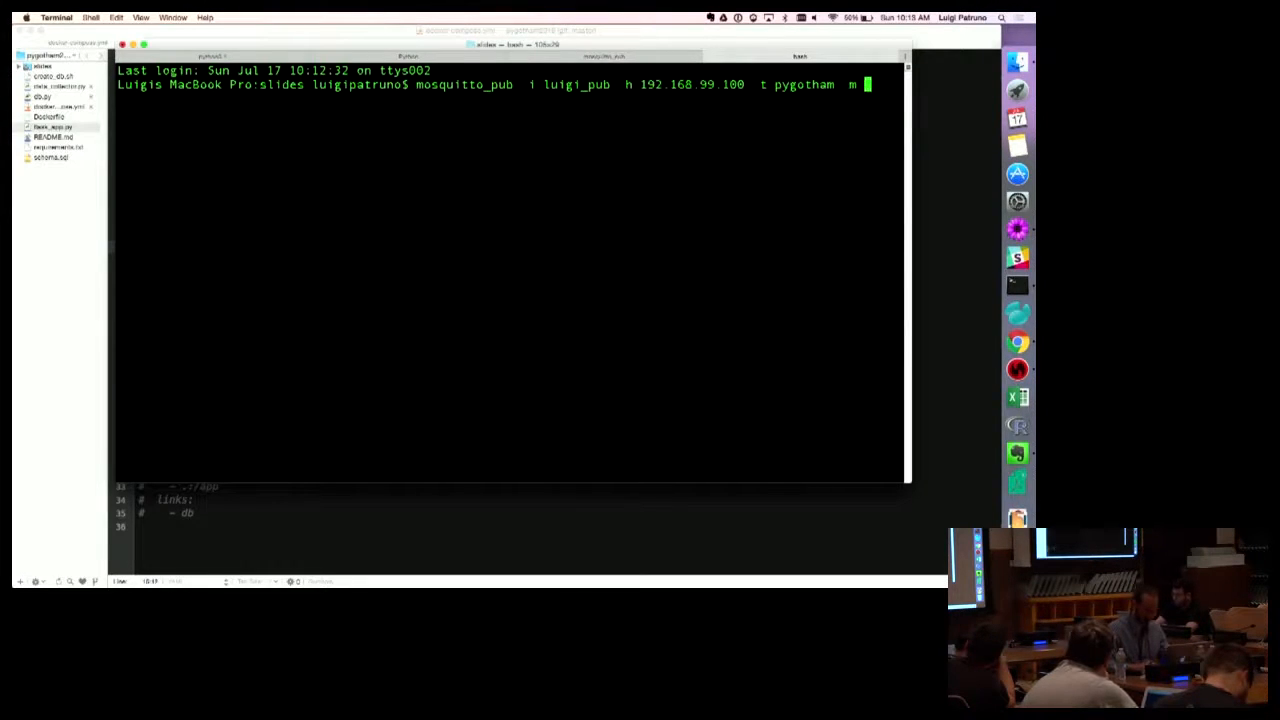
type("\"hello, world")
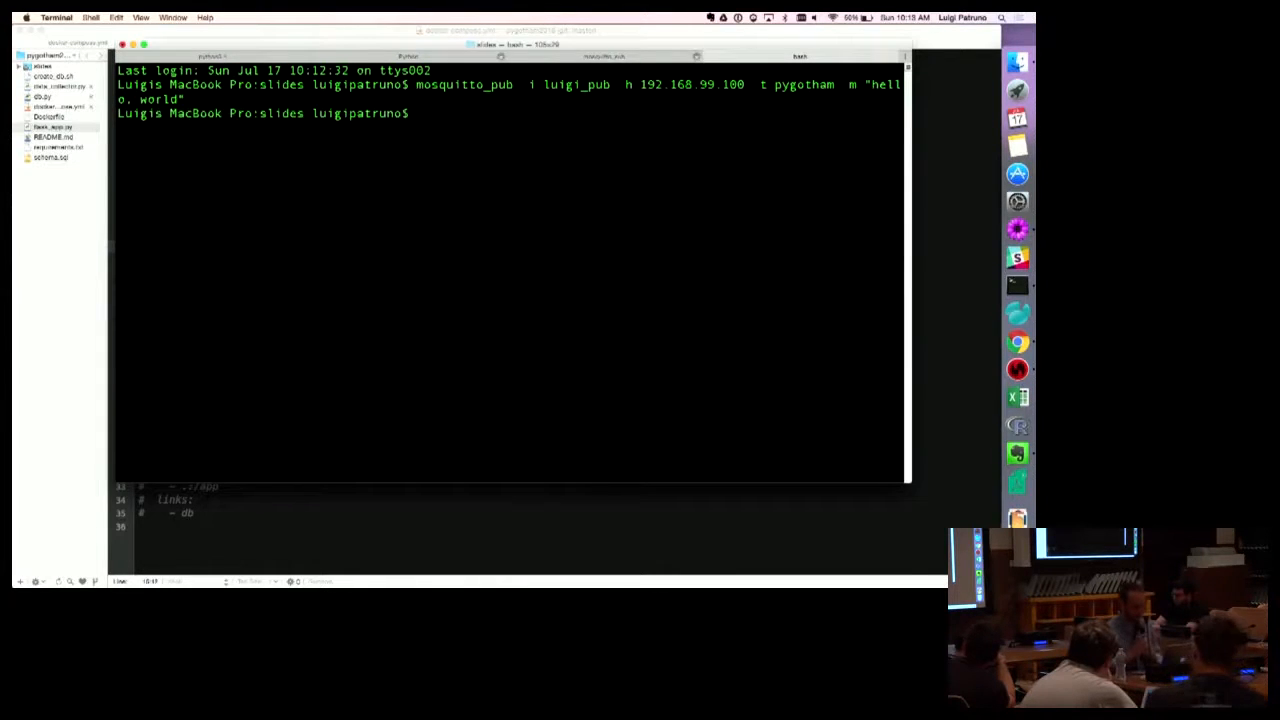
mouse_move(988, 184)
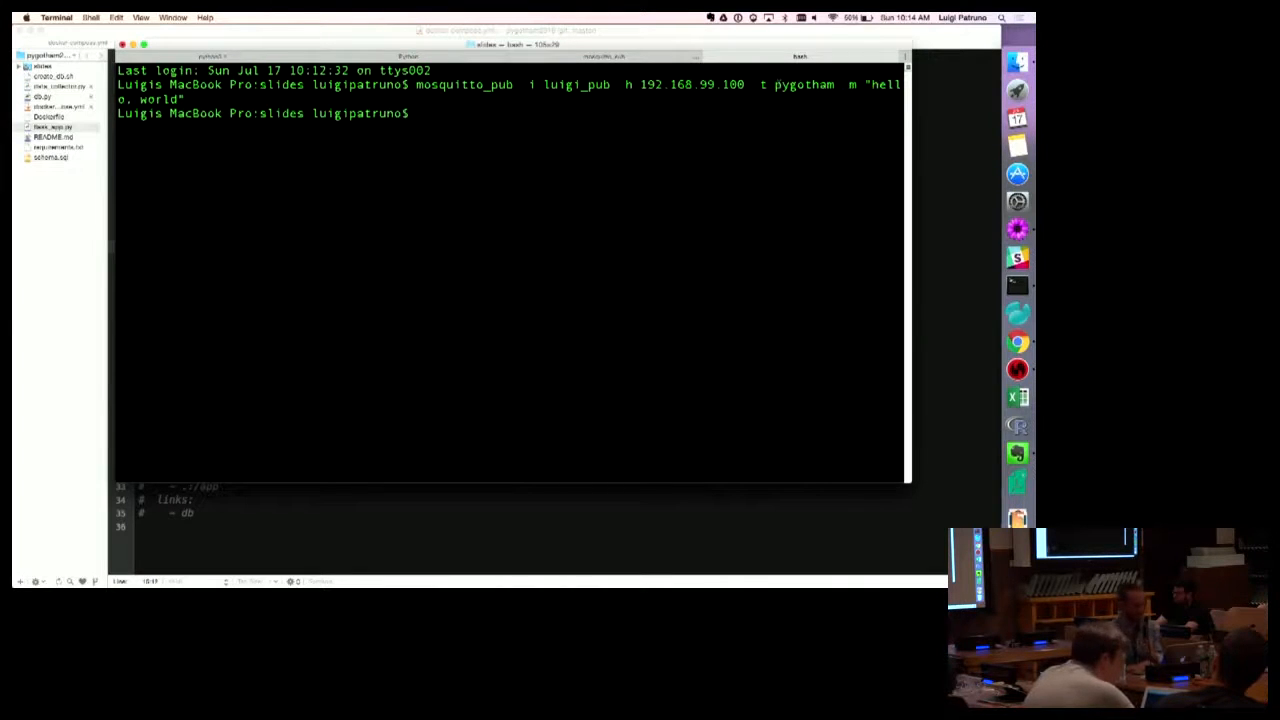
Publish a second message "hello, pygotham" from the publisher terminal
left_click(620, 56)
type("mosquitto_pub  i luigi_pub  h 192.168.99.100  t ")
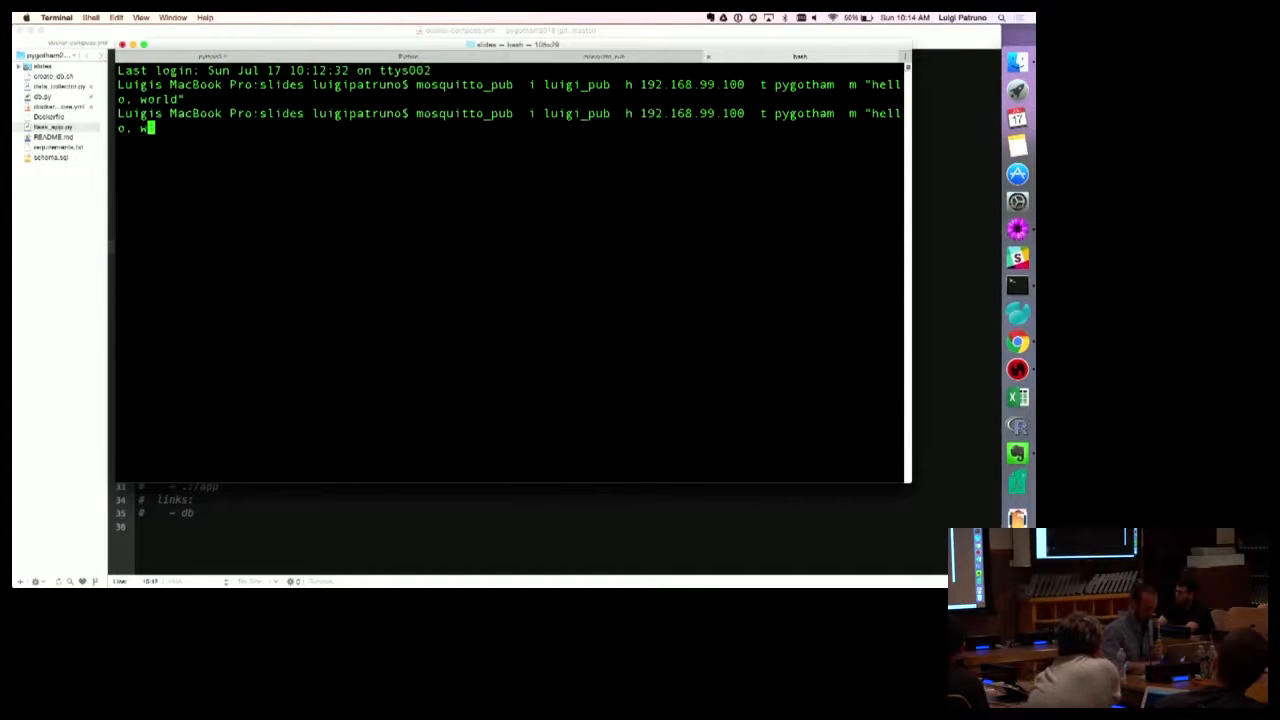
type("pygotham")
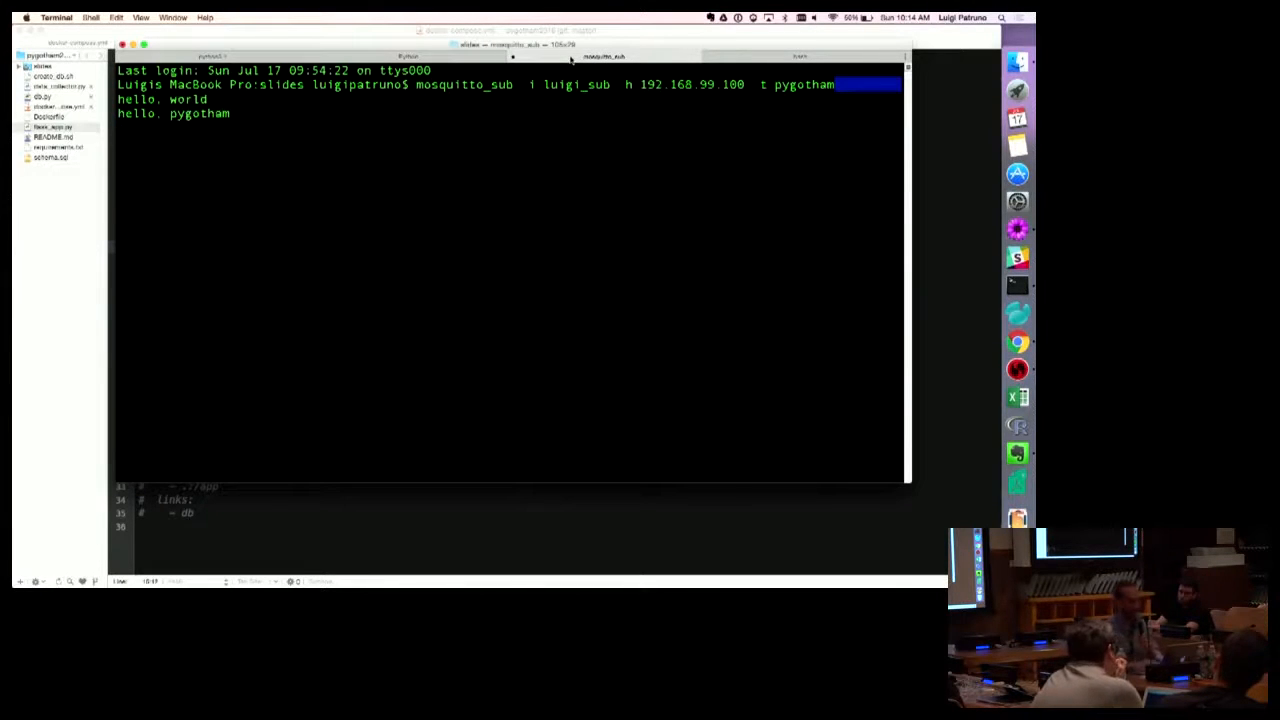
Bring docker-compose.yml with its mosquitto, postgres and collector services to the front in TextMate
left_click(800, 56)
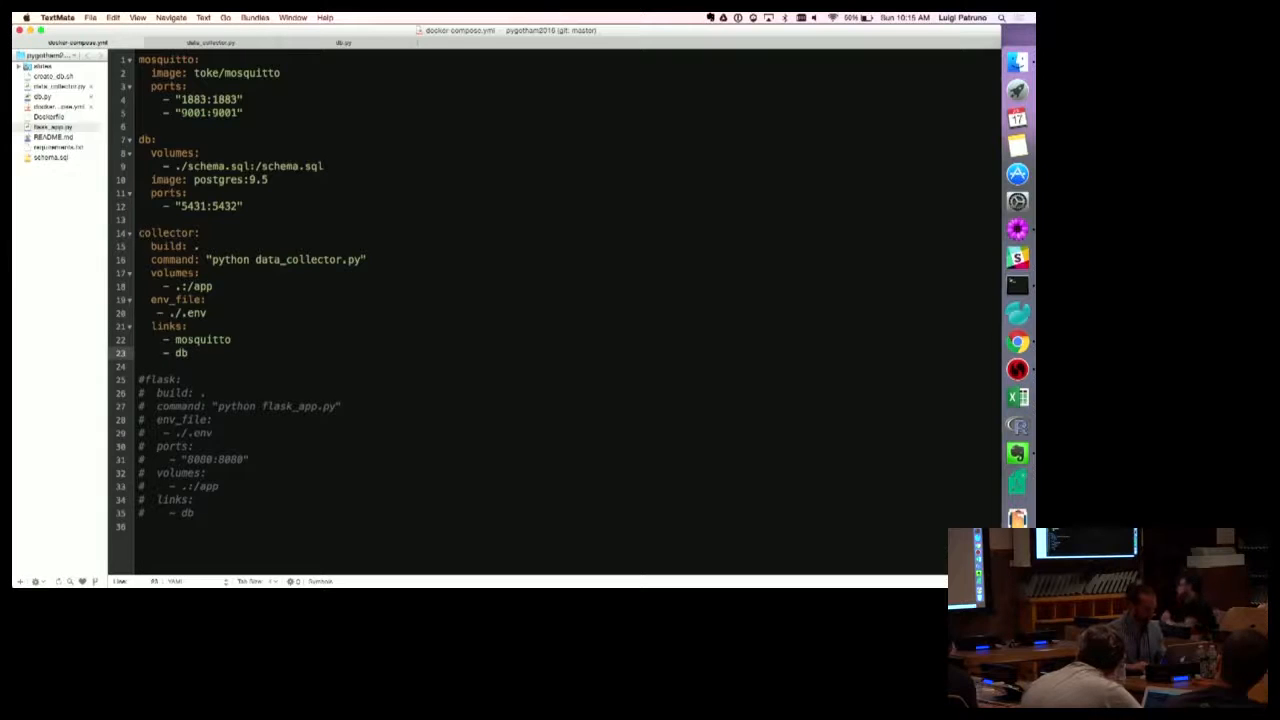
Open data_collector.py from the project sidebar
left_click(208, 40)
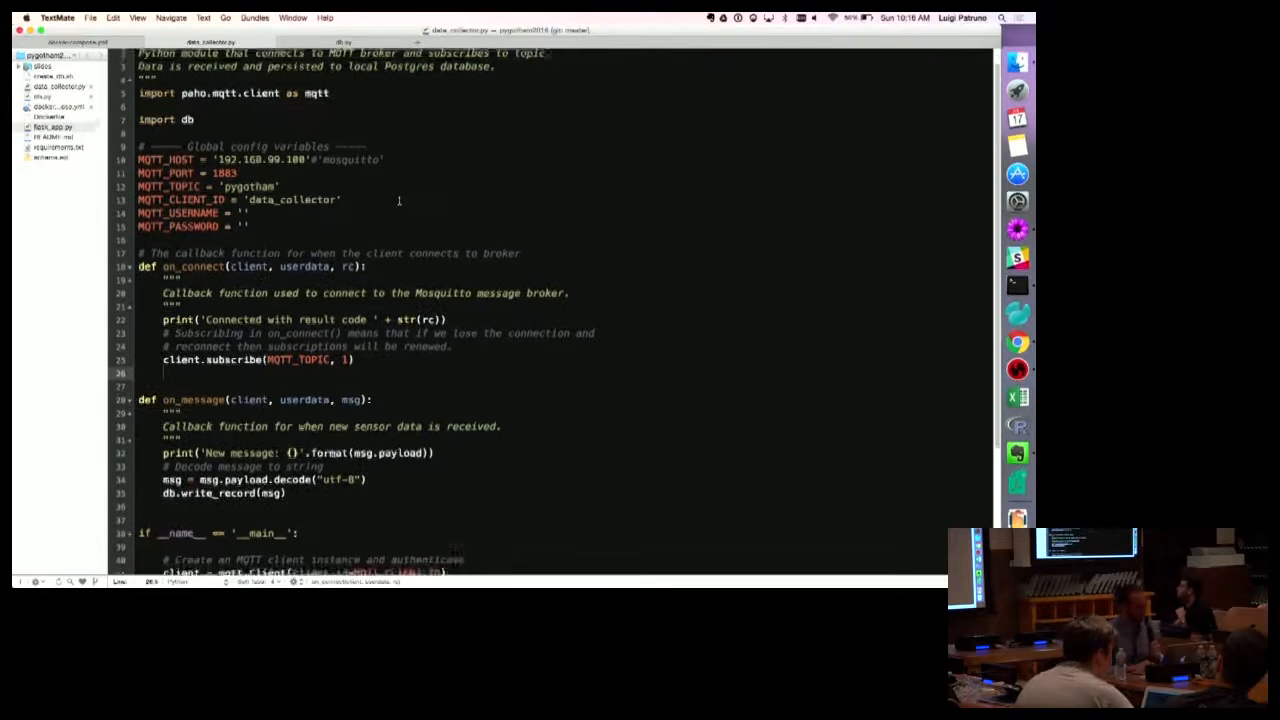
scroll("down", 3)
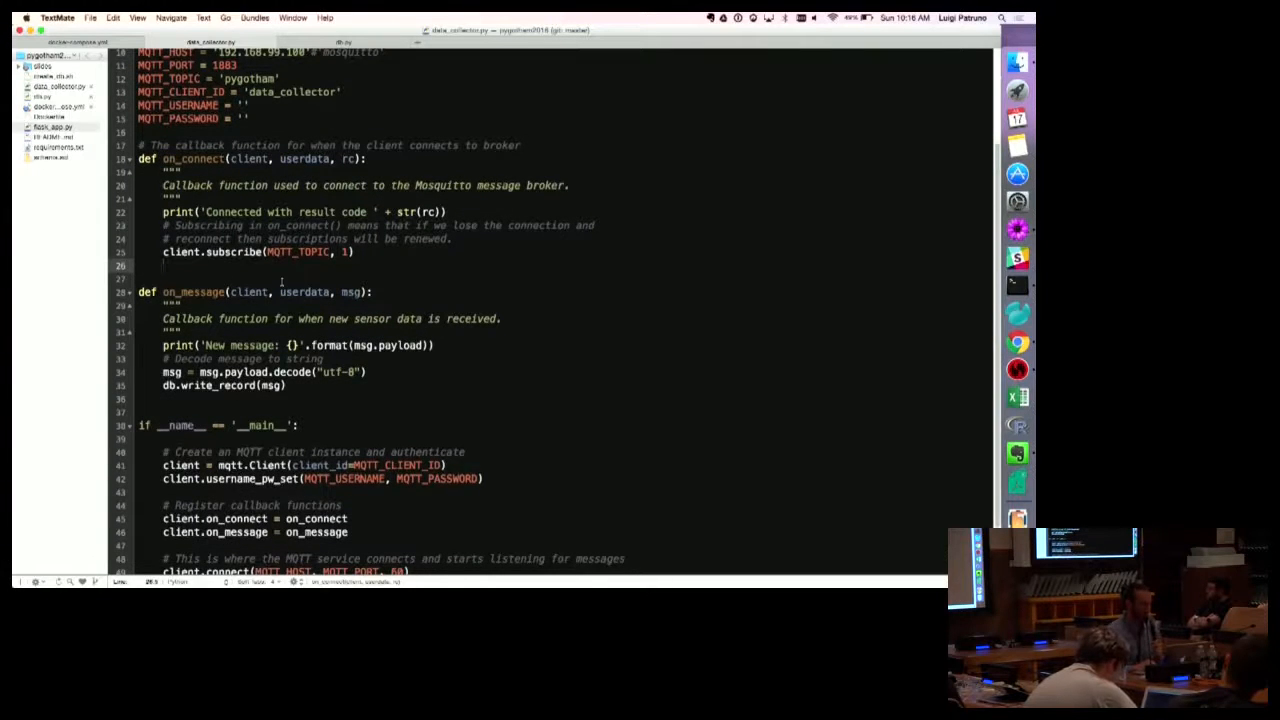
scroll("down", 3)
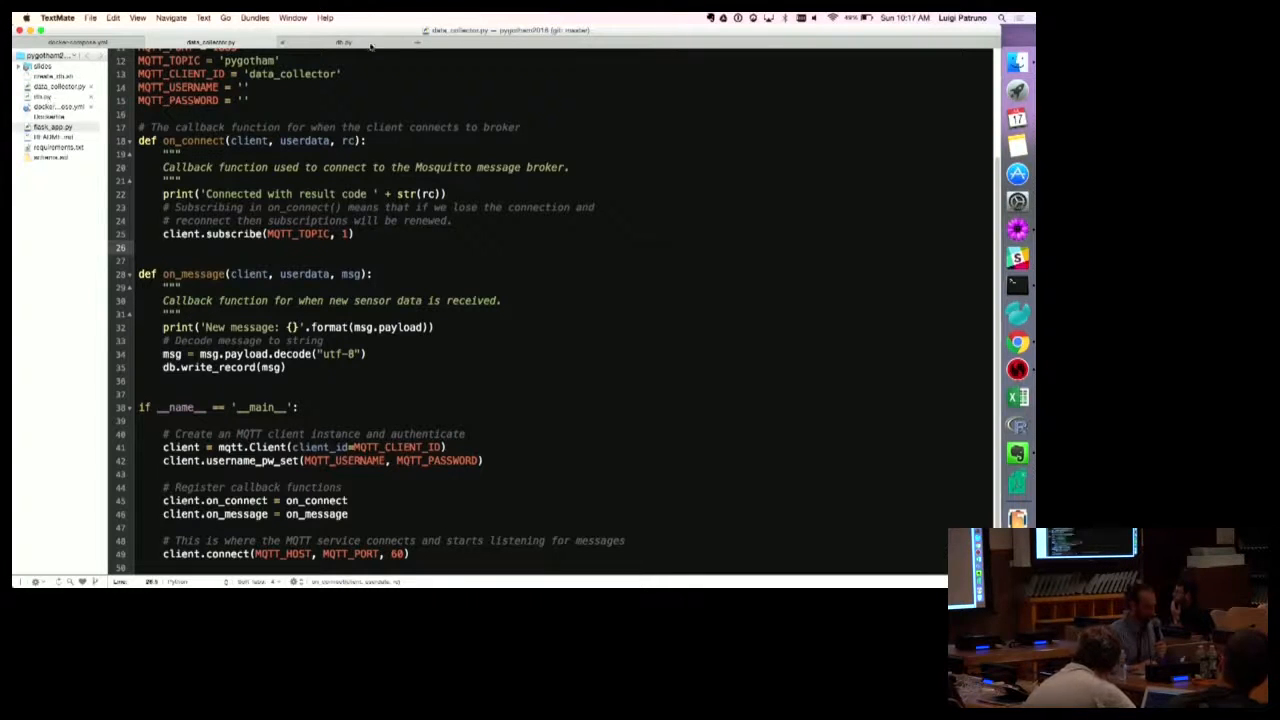
Review db.py's Postgres connection and the write_record insert into sensor_data
left_click(344, 42)
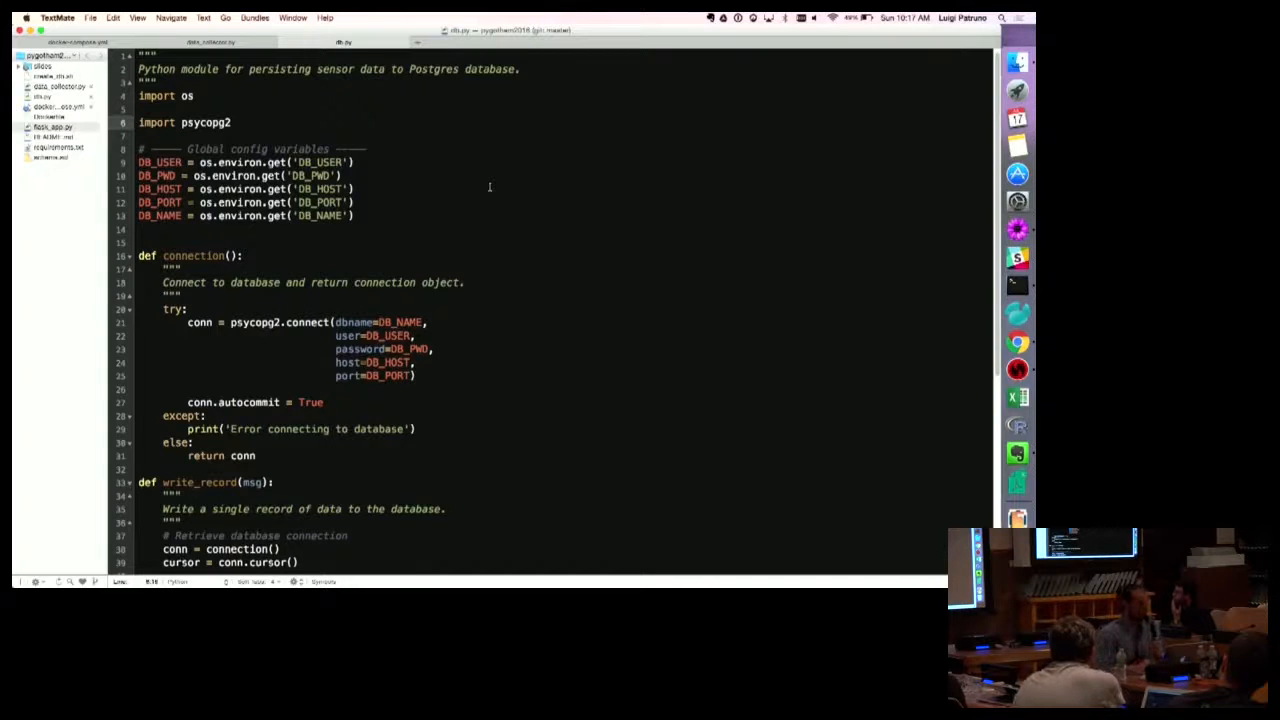
scroll("down", 3)
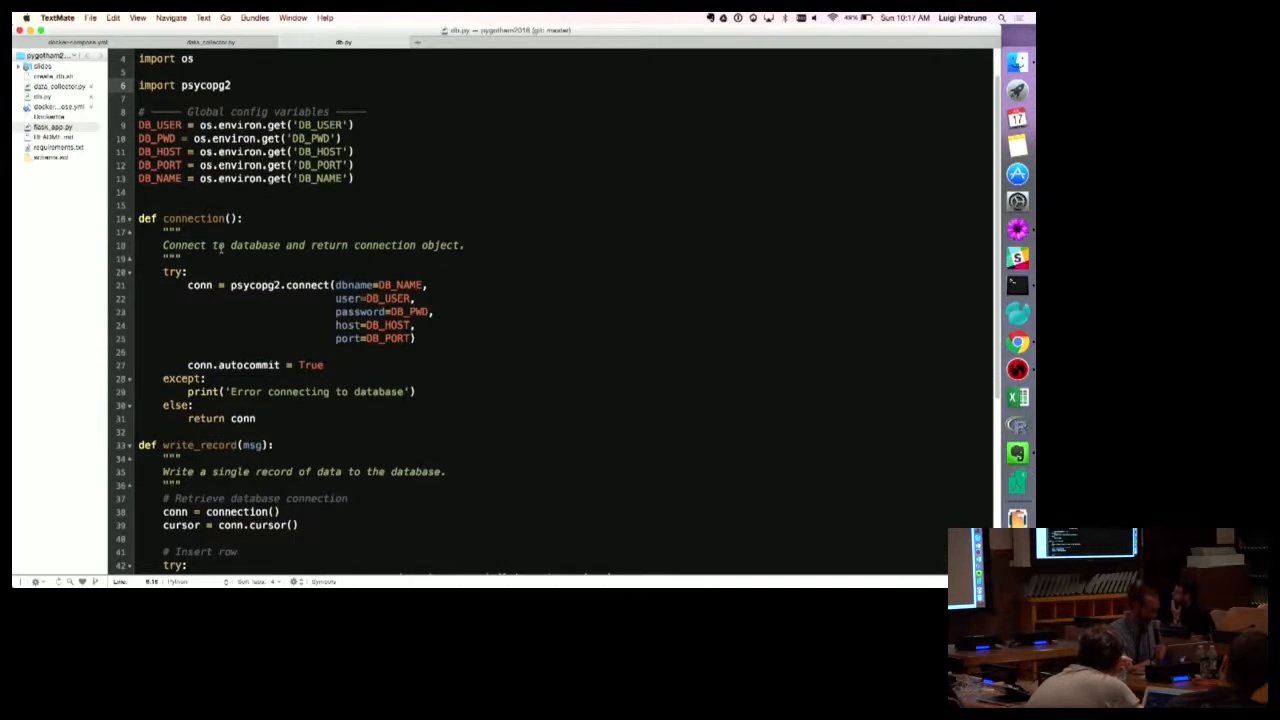
scroll("down", 3)
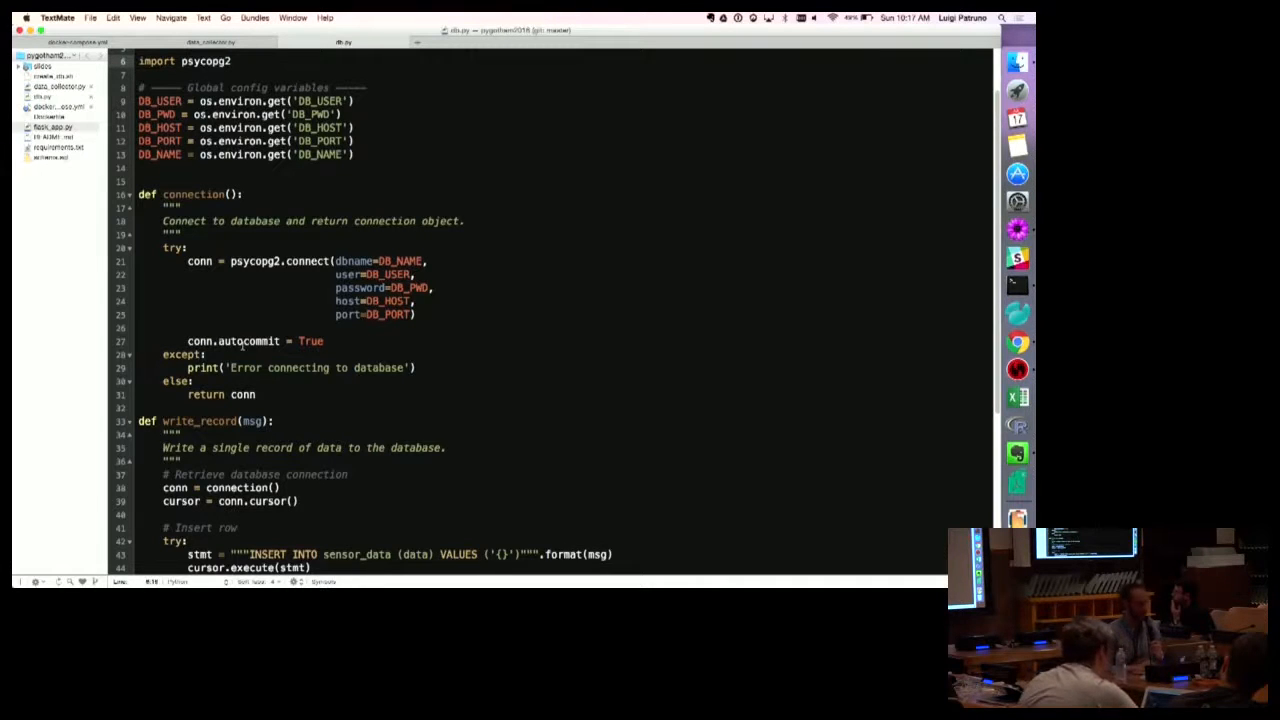
scroll("down", 3)
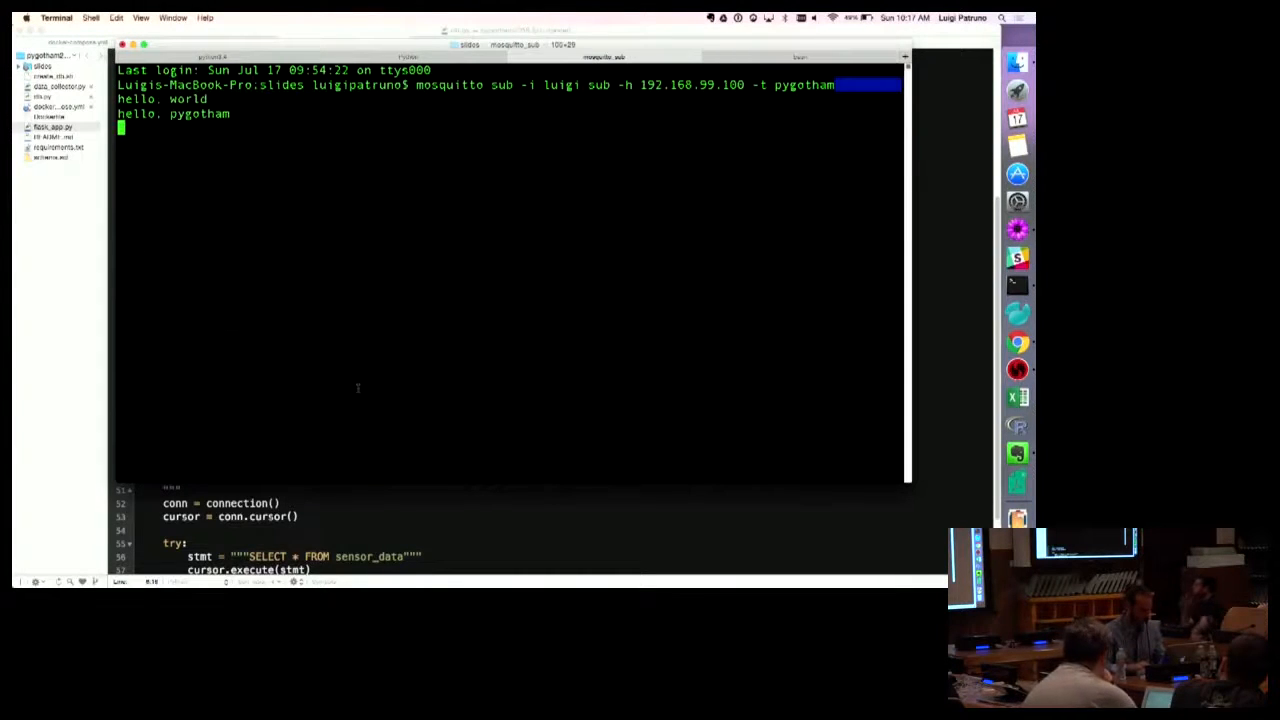
Stop the current session and run 'dco build' for the mosquitto, db and collector stack
key("ctrl+c")
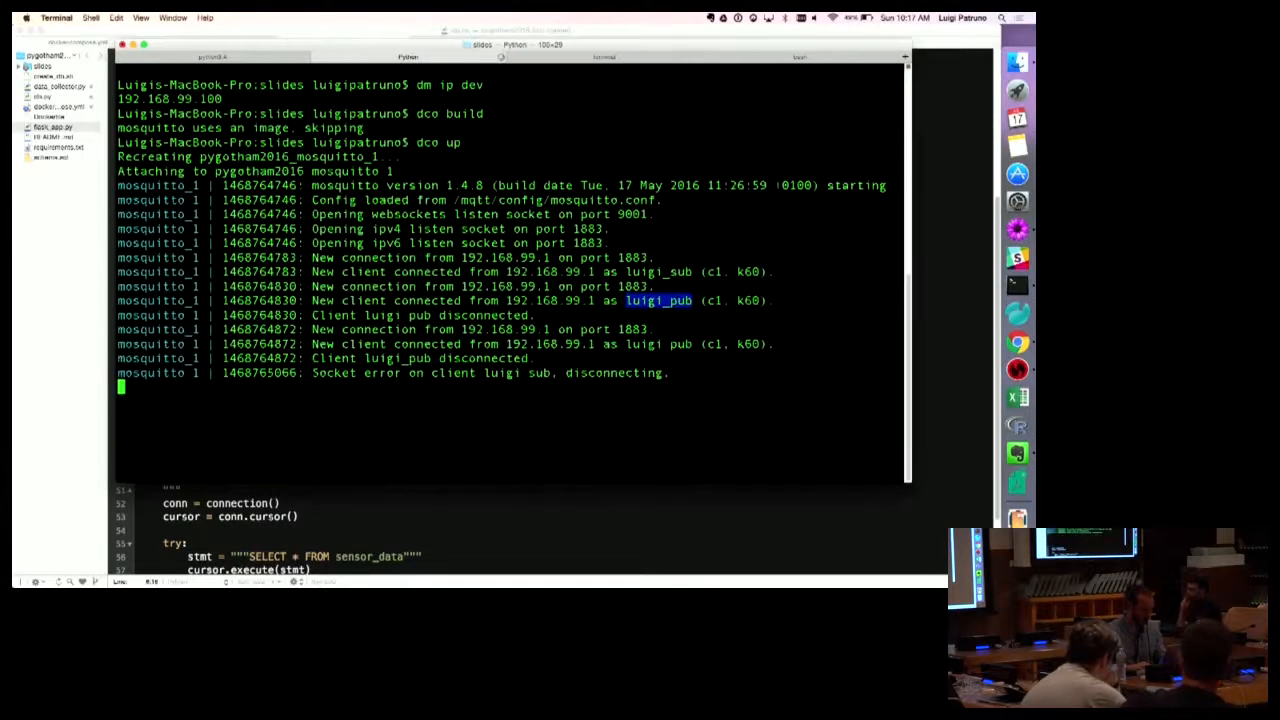
type("dco bu")
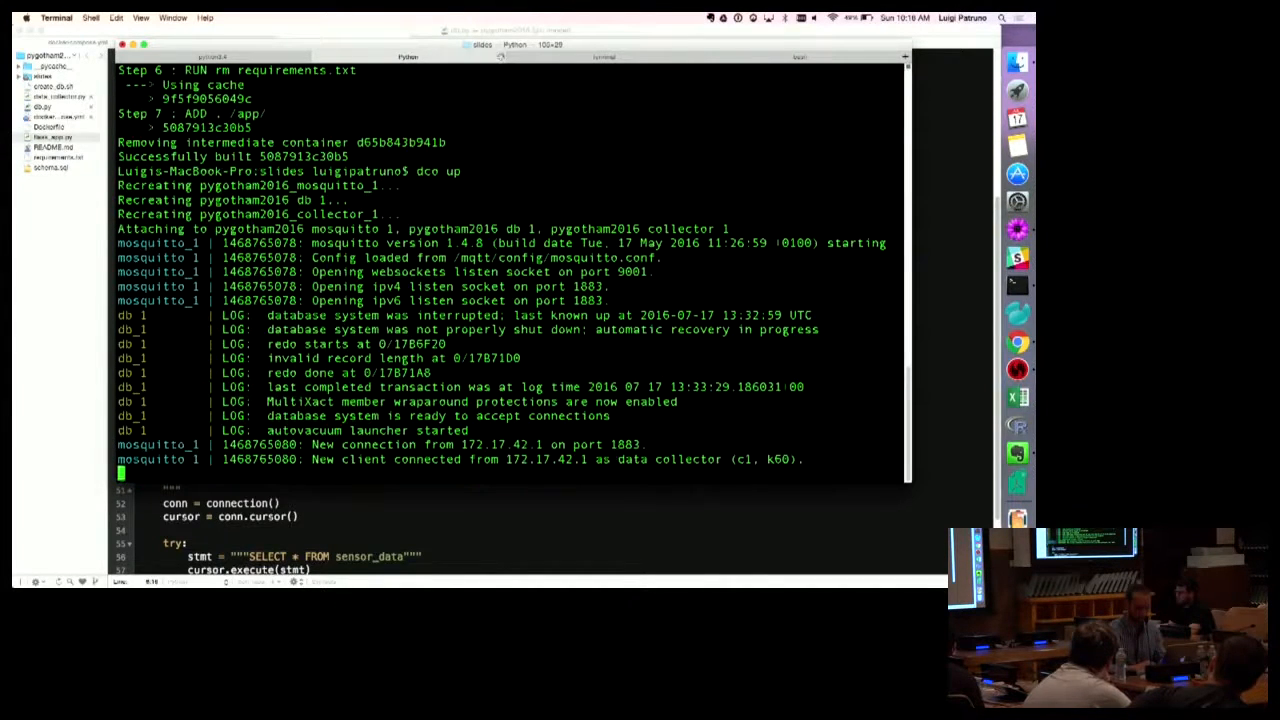
mouse_move(1020, 312)
type("dco start db")
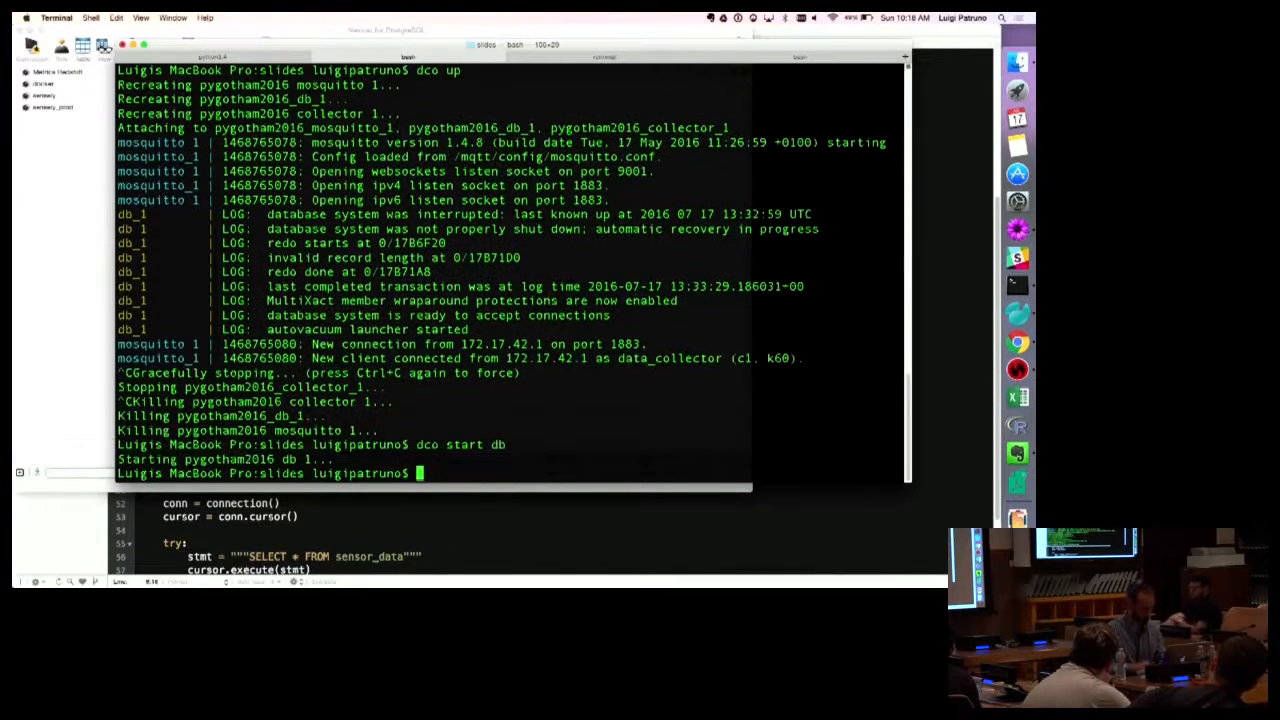
Start typing the './cre' script command after stopping the Compose stack
type("./cre")
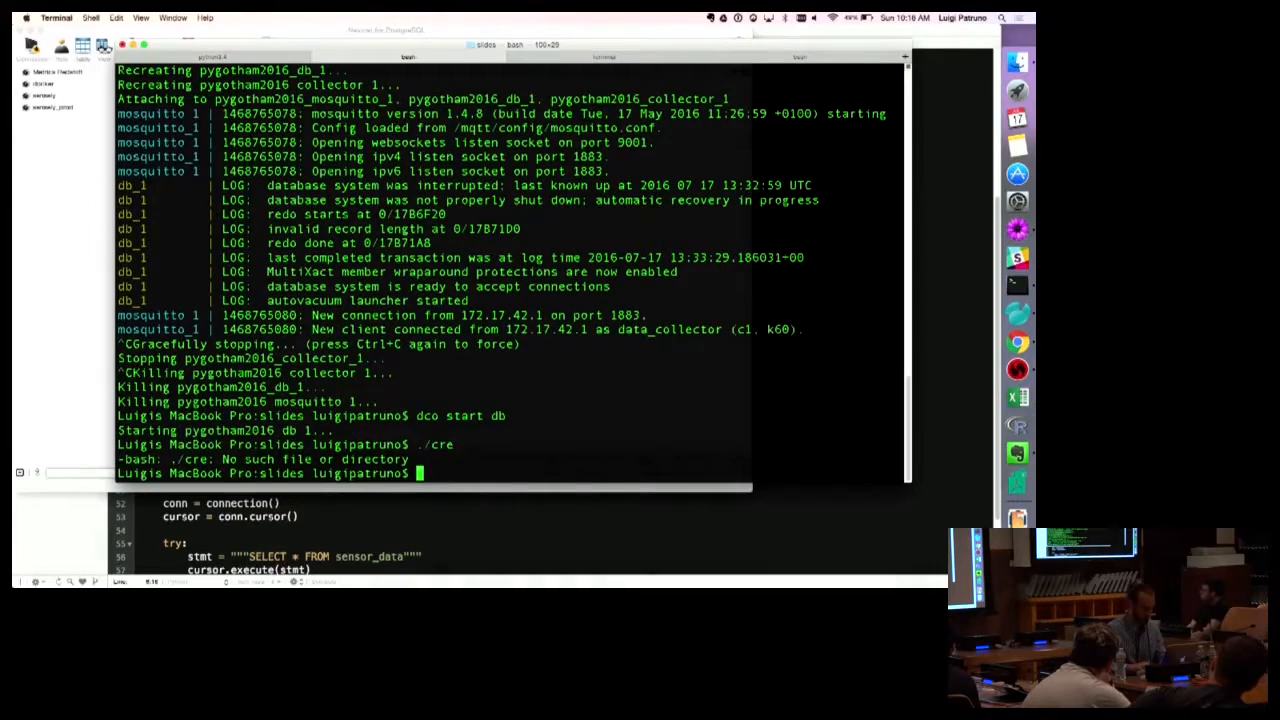
type("./cr")
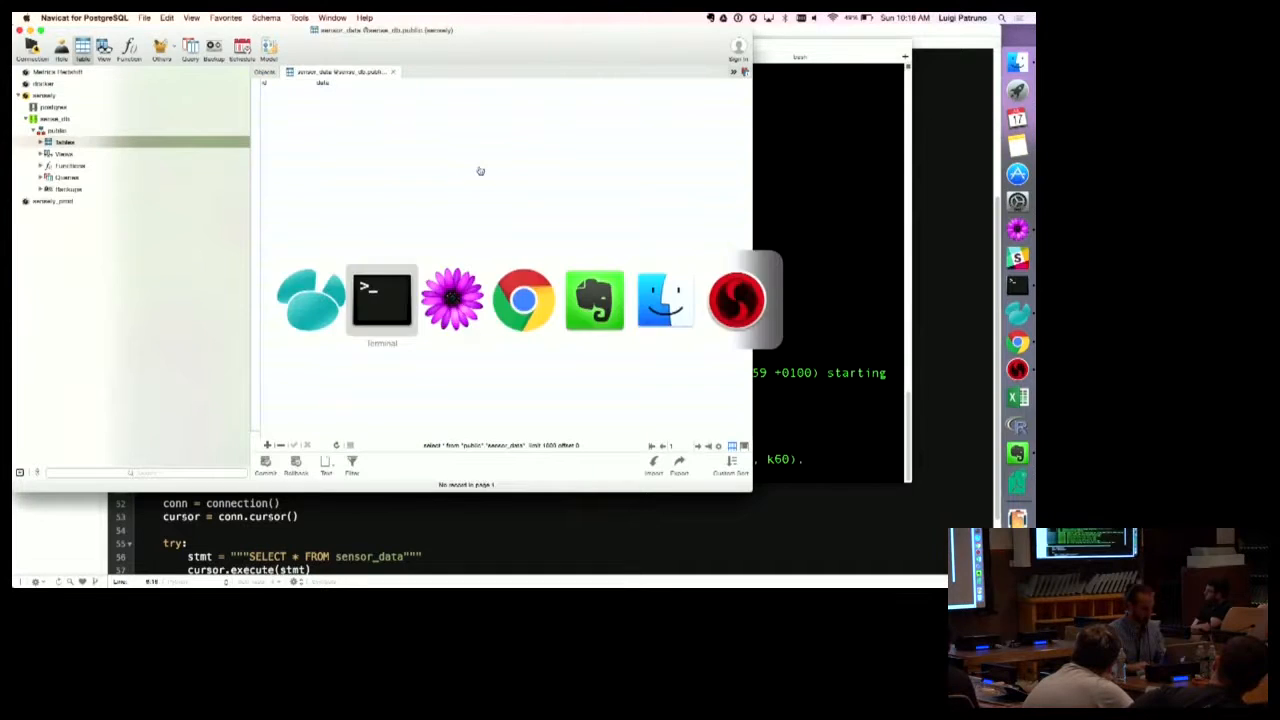
Focus the terminal to publish pygotham test messages for the sensor_data table
left_click(380, 298)
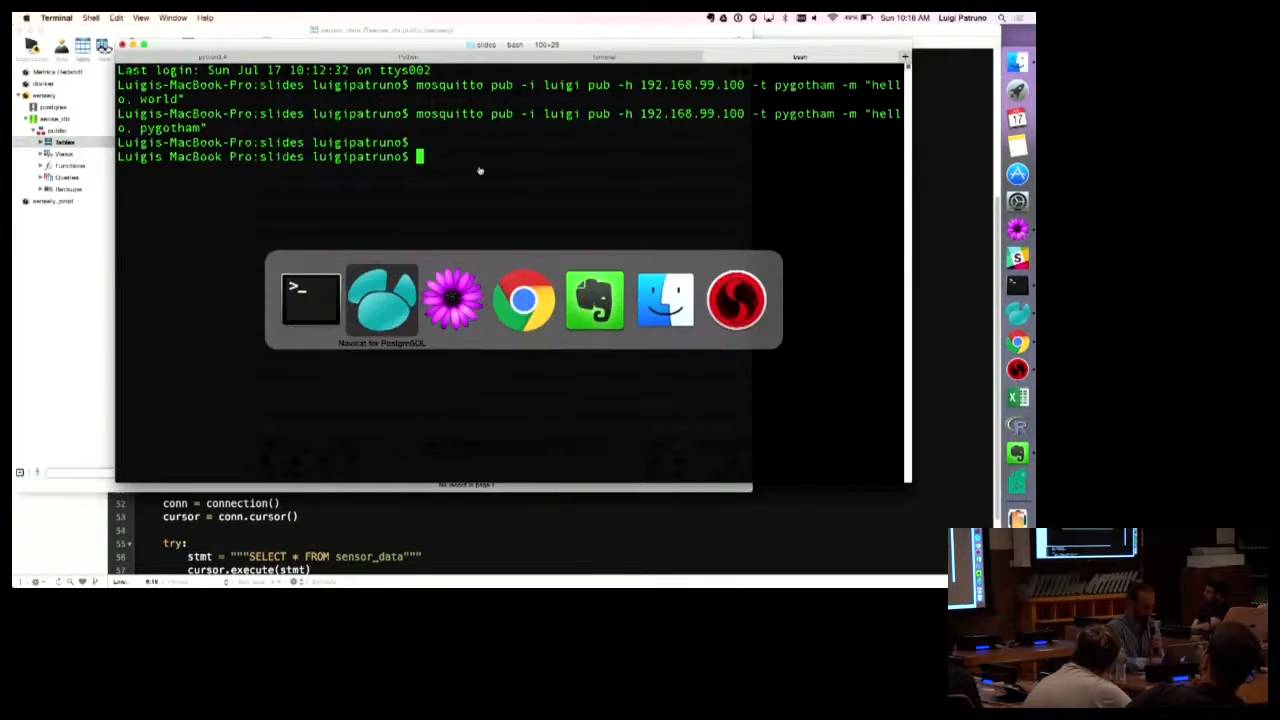
left_click(380, 300)
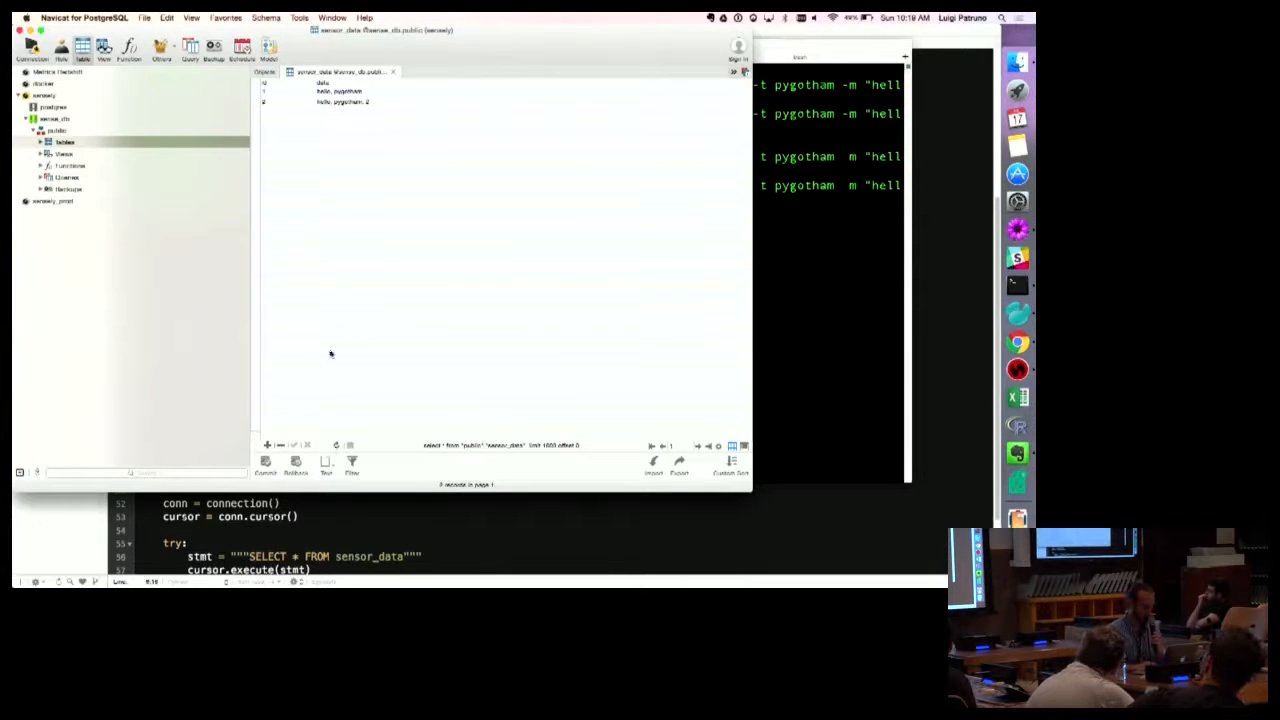
mouse_move(336, 140)
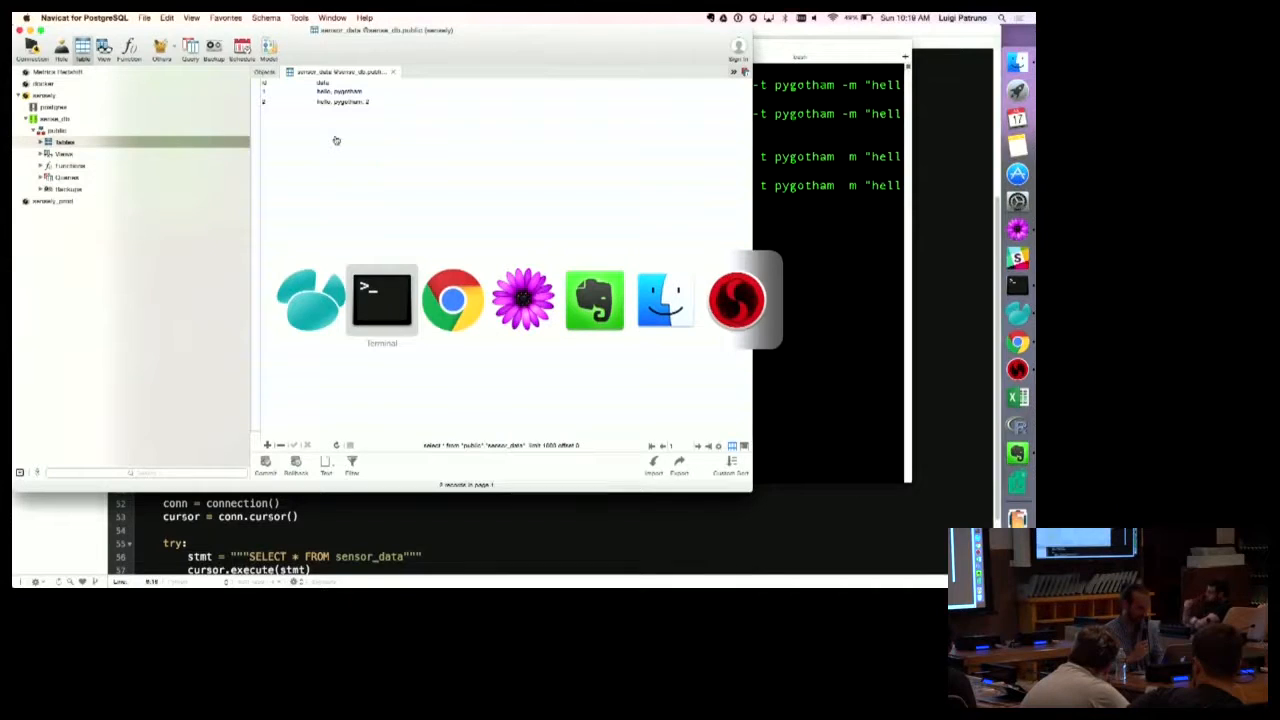
mouse_move(452, 298)
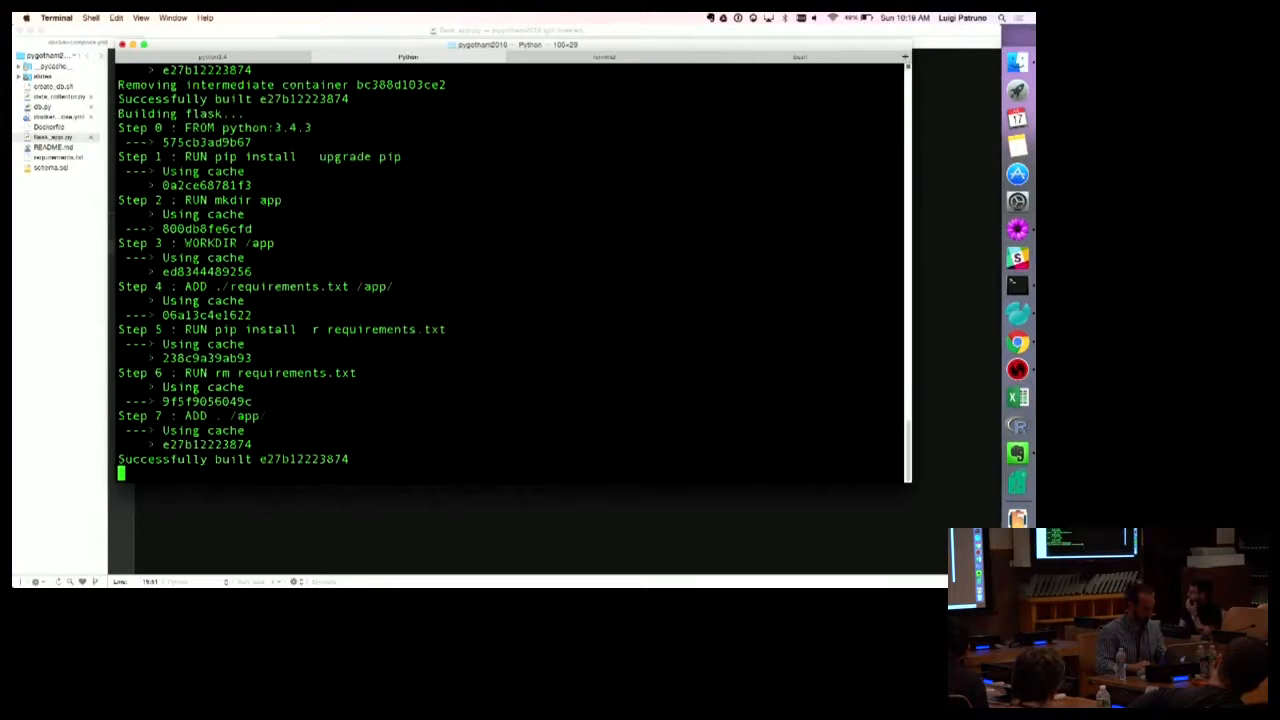
Bring the application containers up with 'dco up' after the Flask image build
type("dco up")
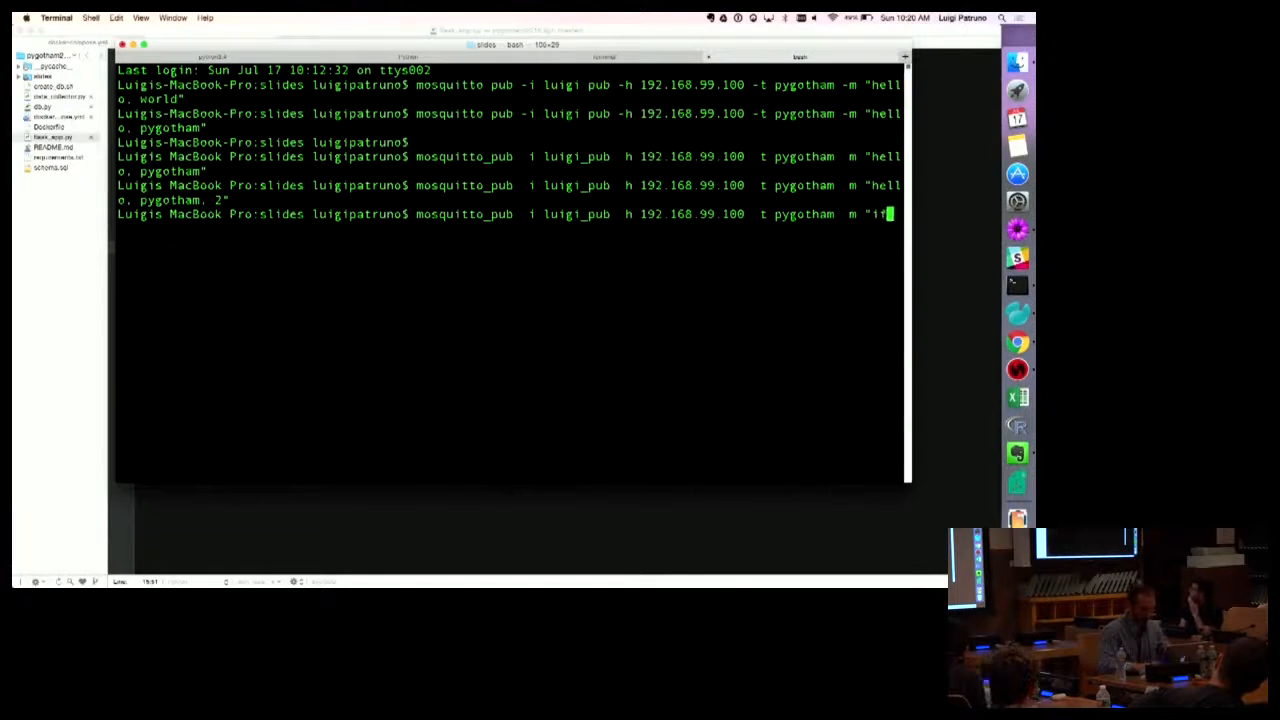
Publish 'if you want to know more ... see miguel grinberg' to pygotham and return to Keynote
type("f you want to know more about flask, s")
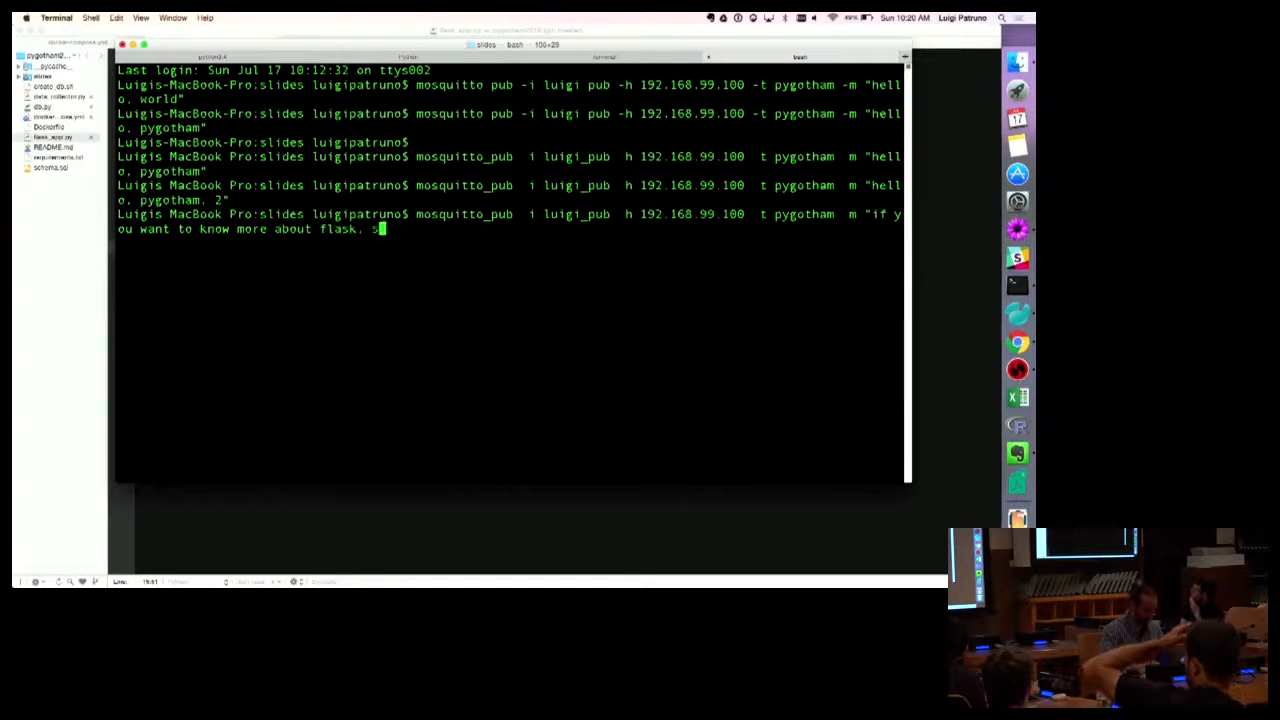
type("ee miguel grinberg")
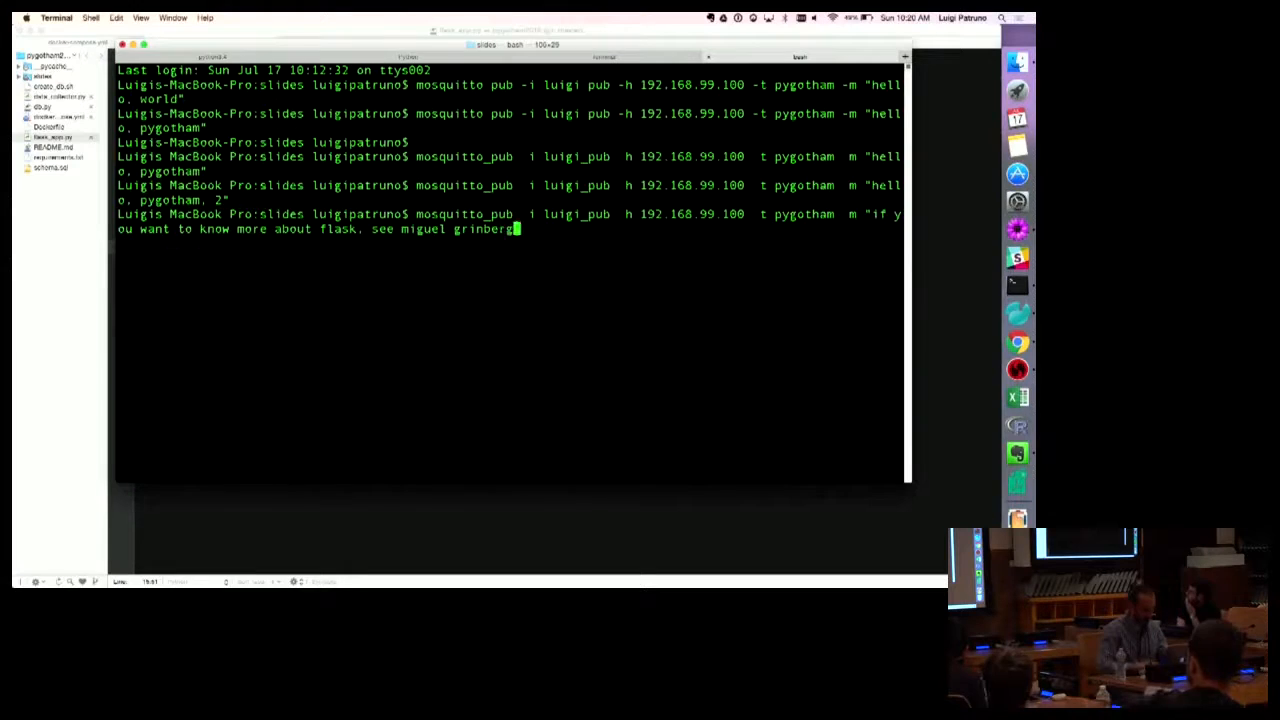
key("Cmd+Tab")
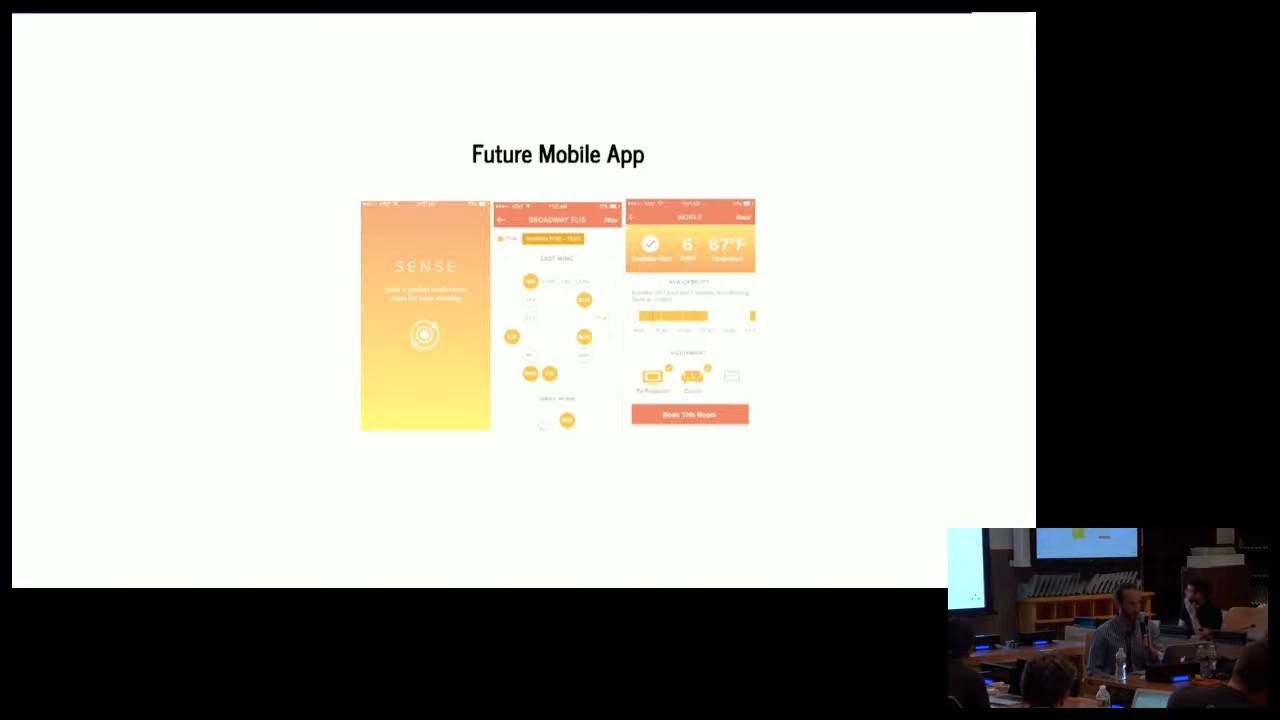
Advance from the Future Mobile App slide to the closing Thanks! slide
key("right")
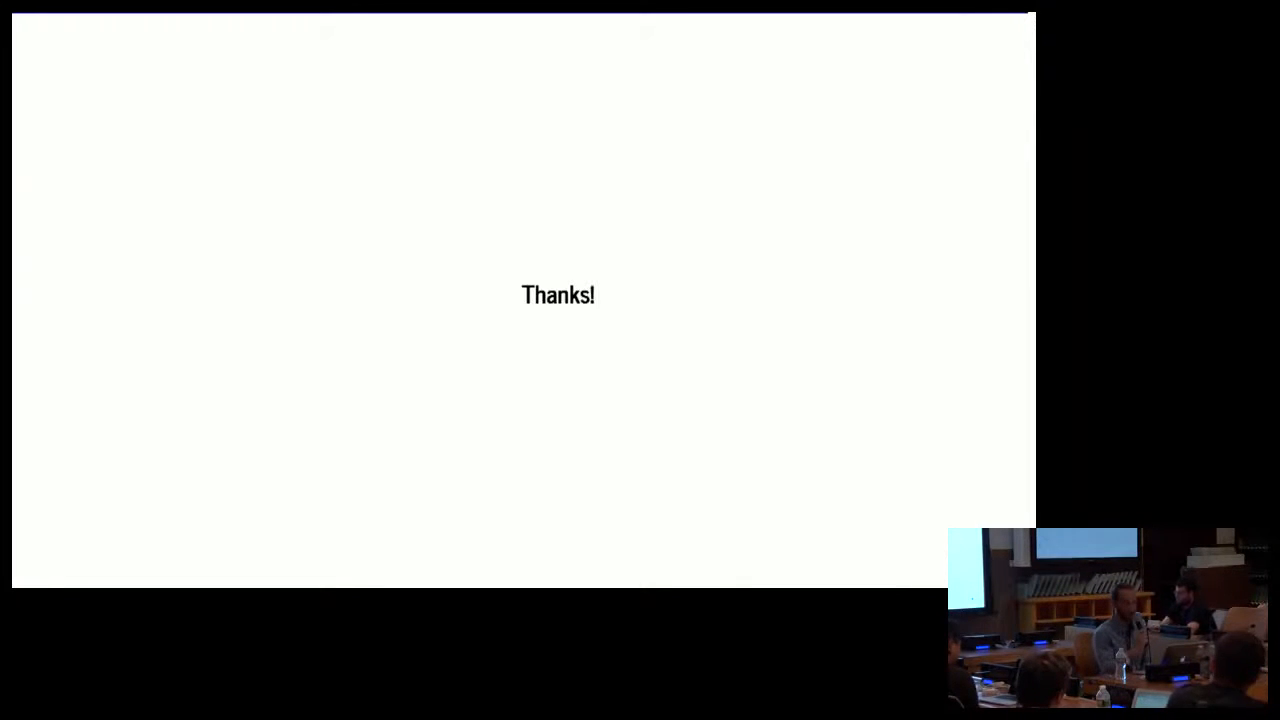